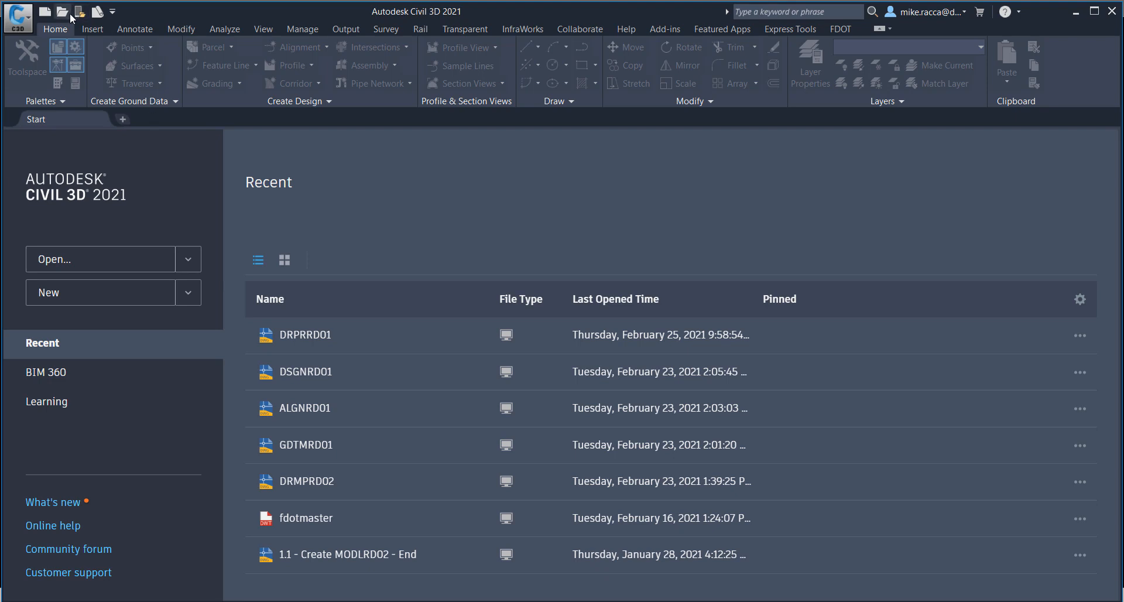
Step: Open DRPRRD01.dwg from the project's Drainage folder
click(61, 11)
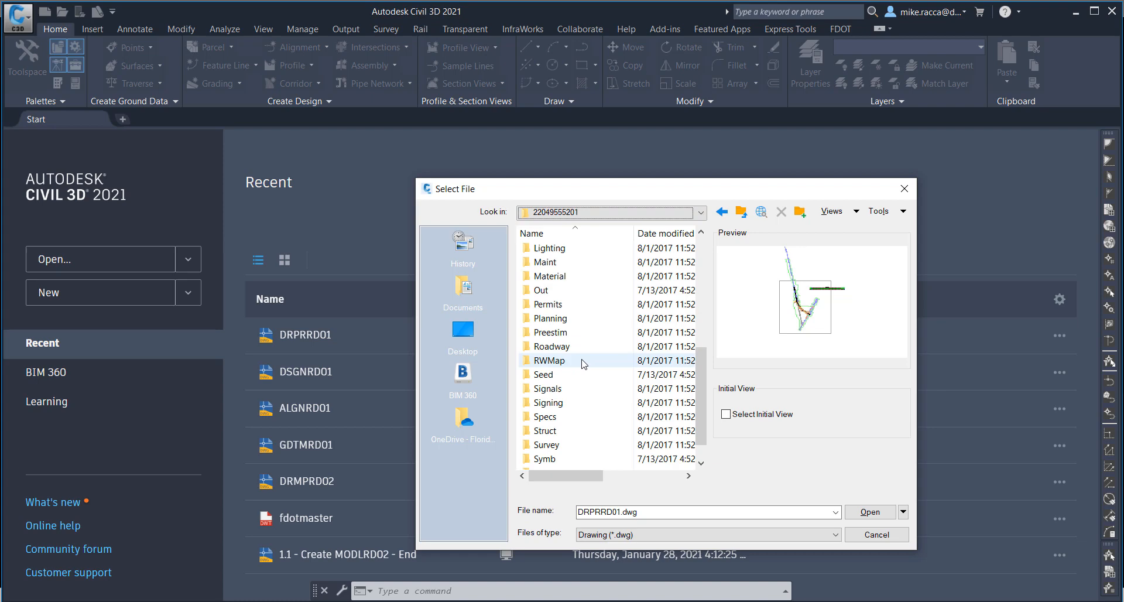
scroll(down, 3)
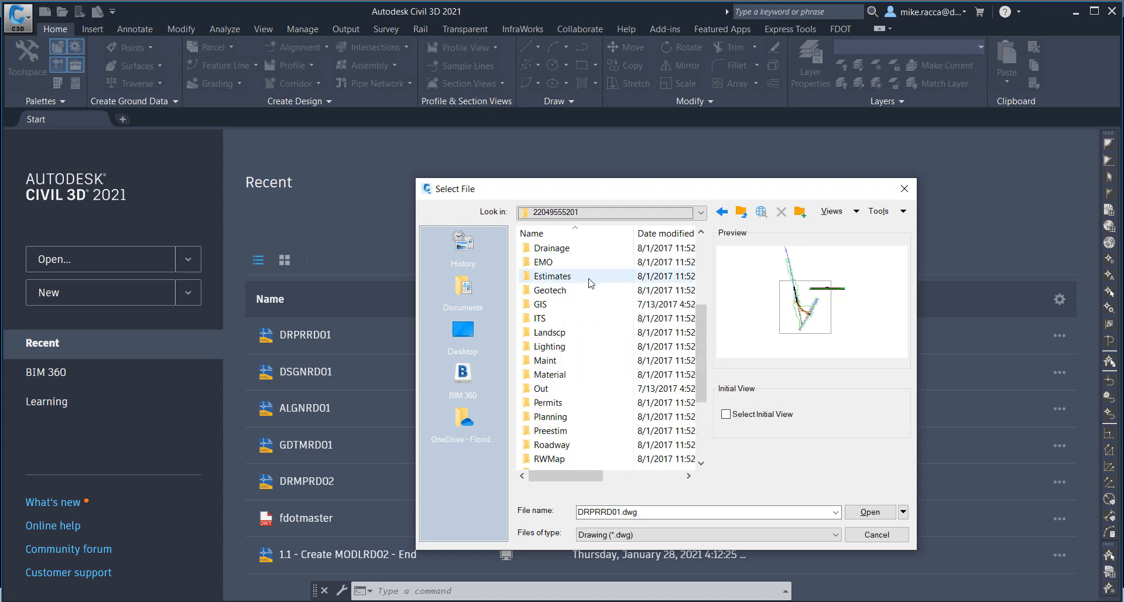
double_click(552, 248)
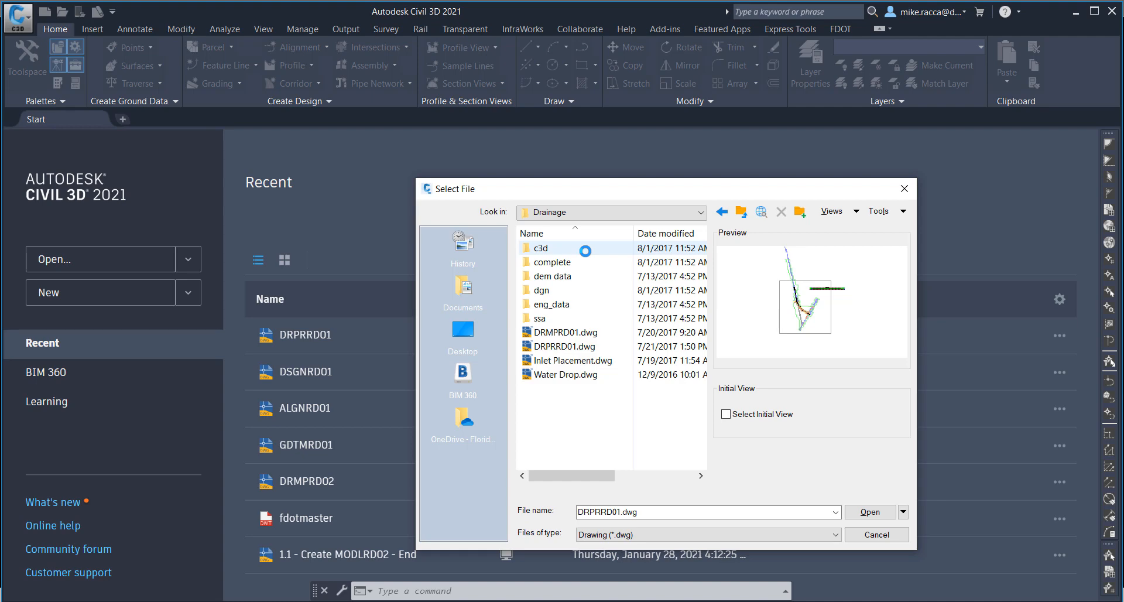
click(566, 332)
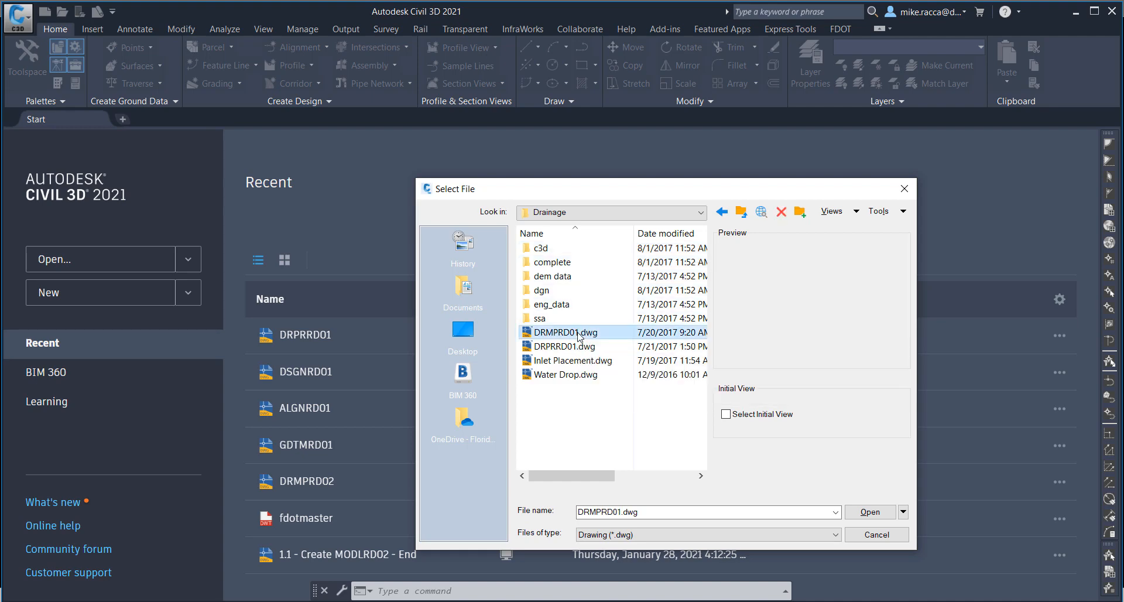
click(565, 346)
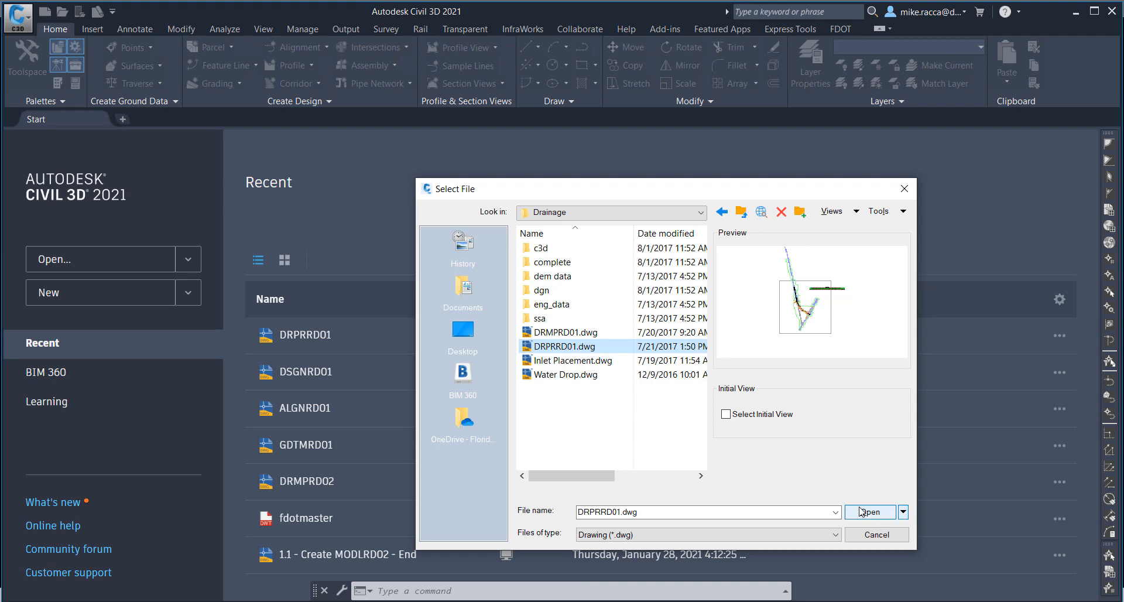
click(869, 512)
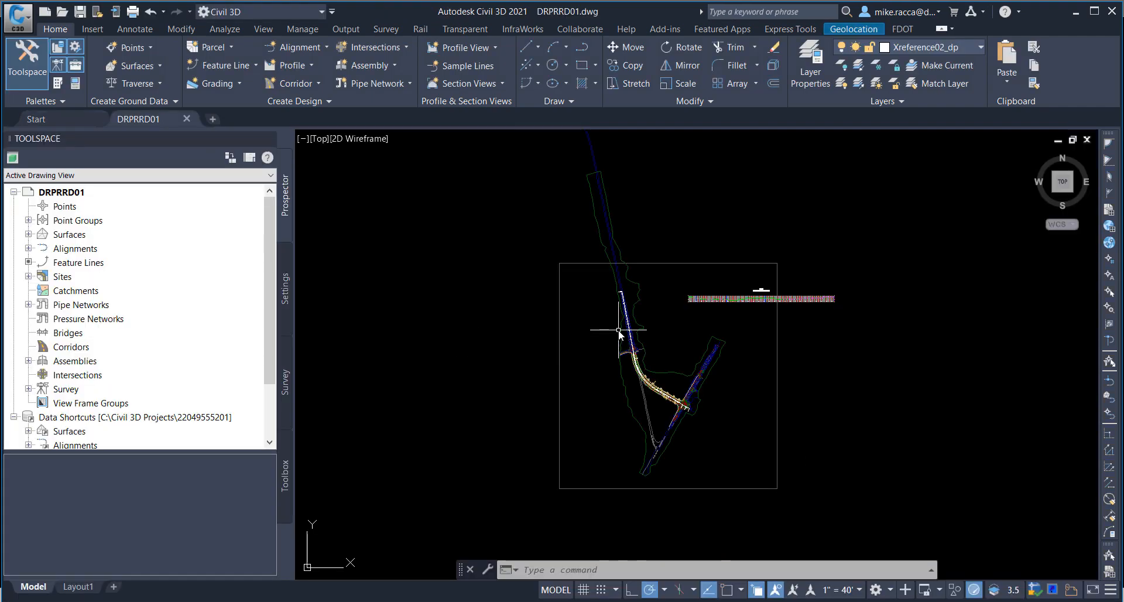
mouse_move(600, 292)
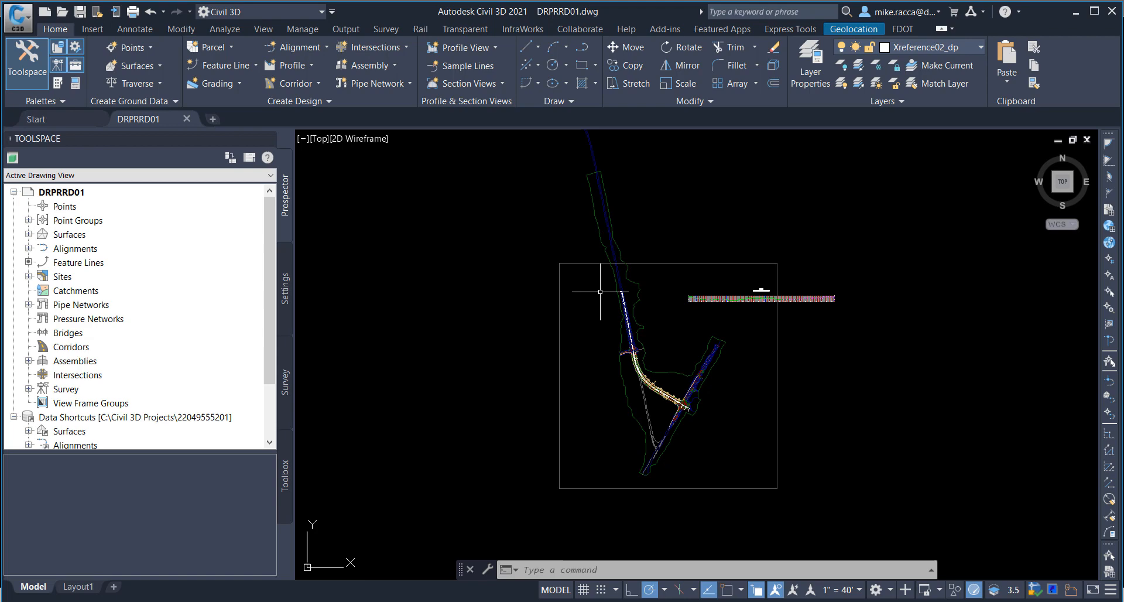
mouse_move(208, 108)
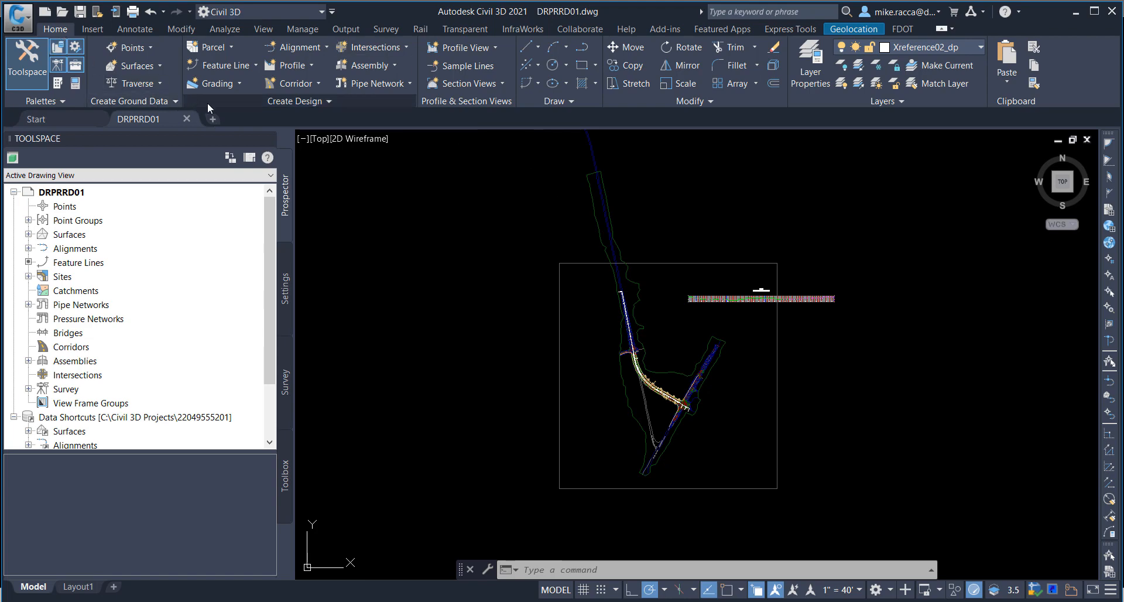
mouse_move(323, 103)
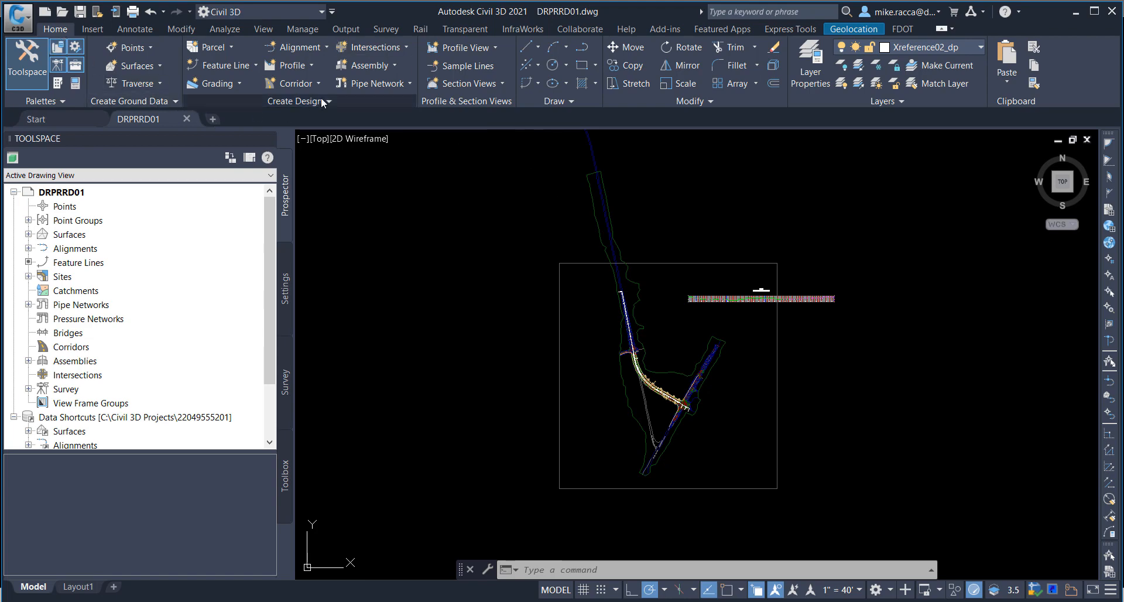
Step: Start Create Alignment from Network and pick structure S-(1) as the first part
click(294, 47)
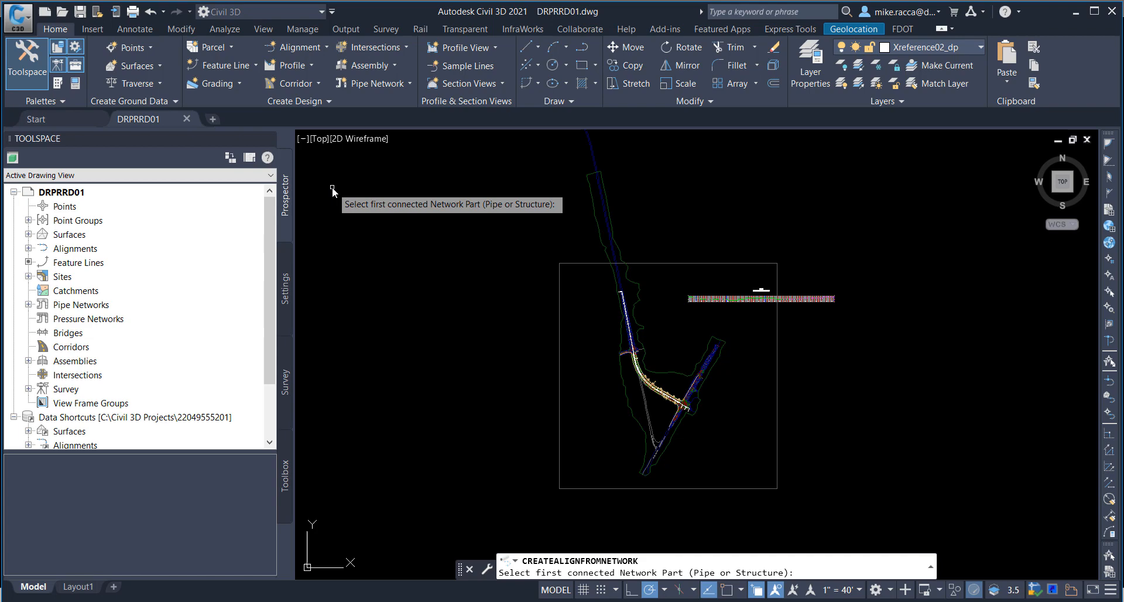
mouse_move(553, 281)
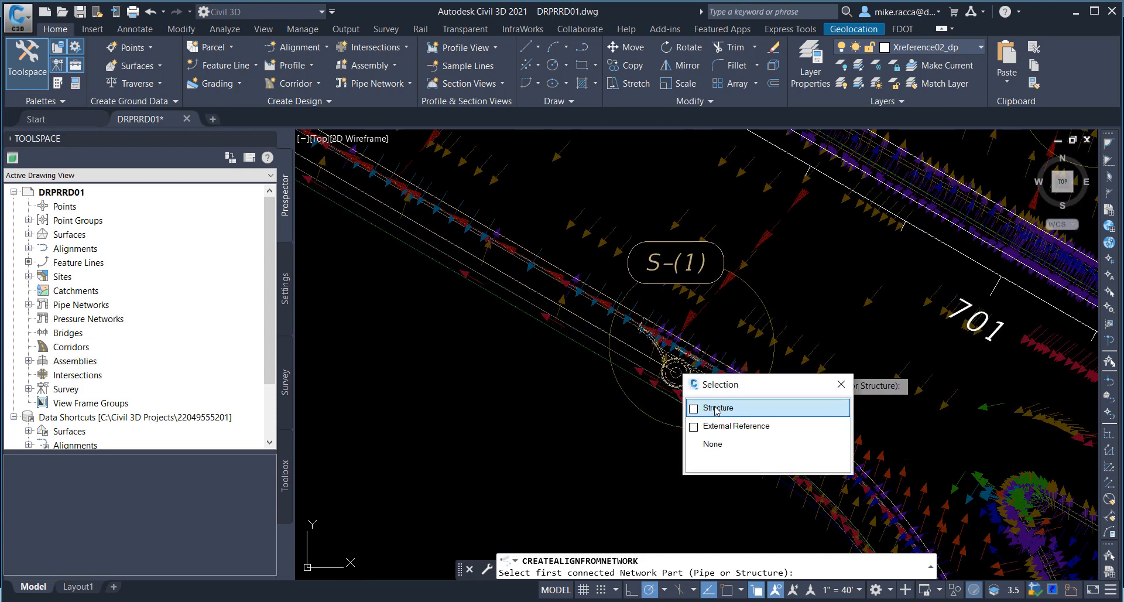
click(718, 408)
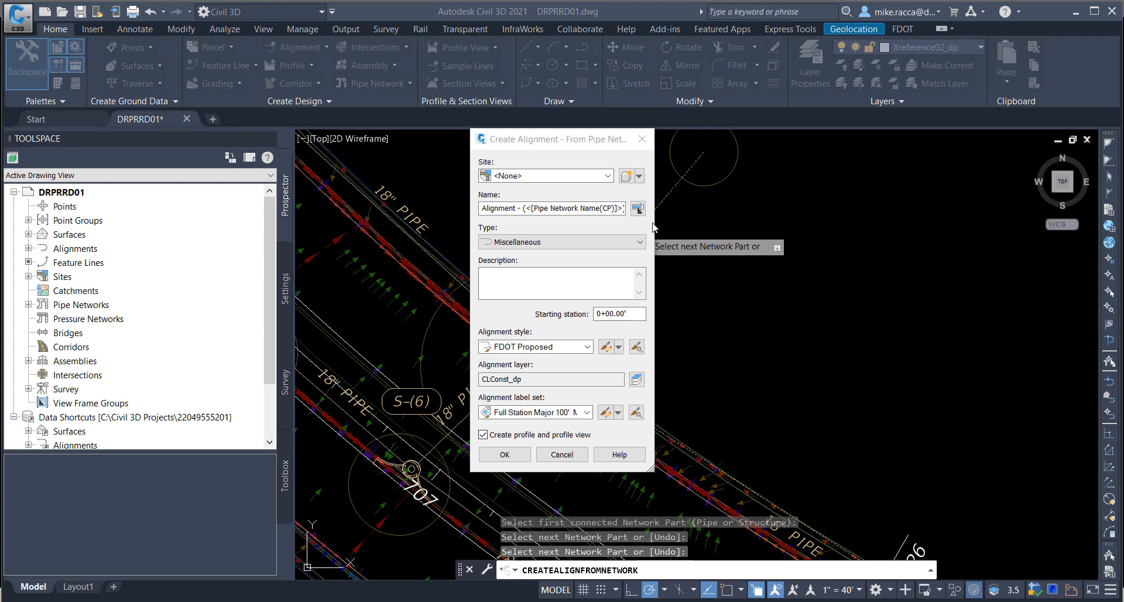
mouse_move(557, 155)
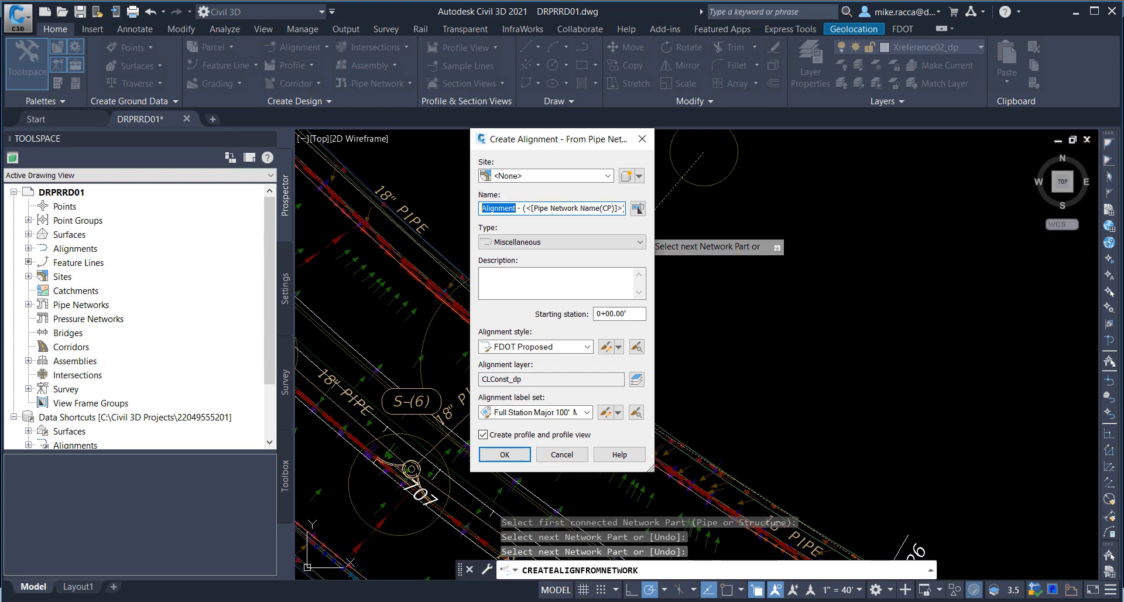
Step: Create alignment S-1 with FDOT Proposed style and the _No Labels label set
text(S-1)
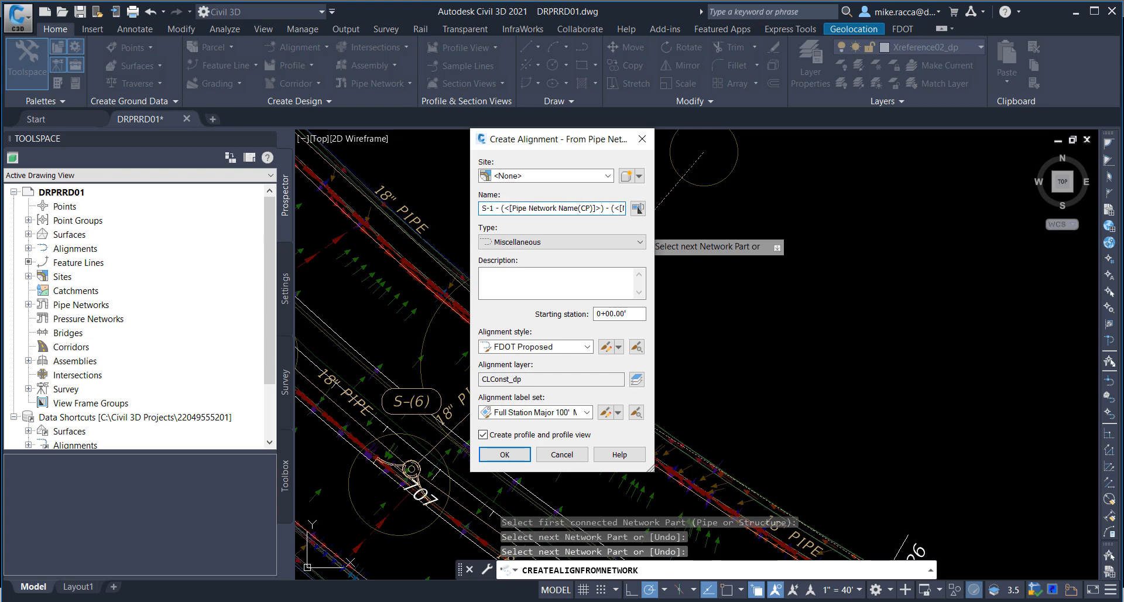
click(552, 207)
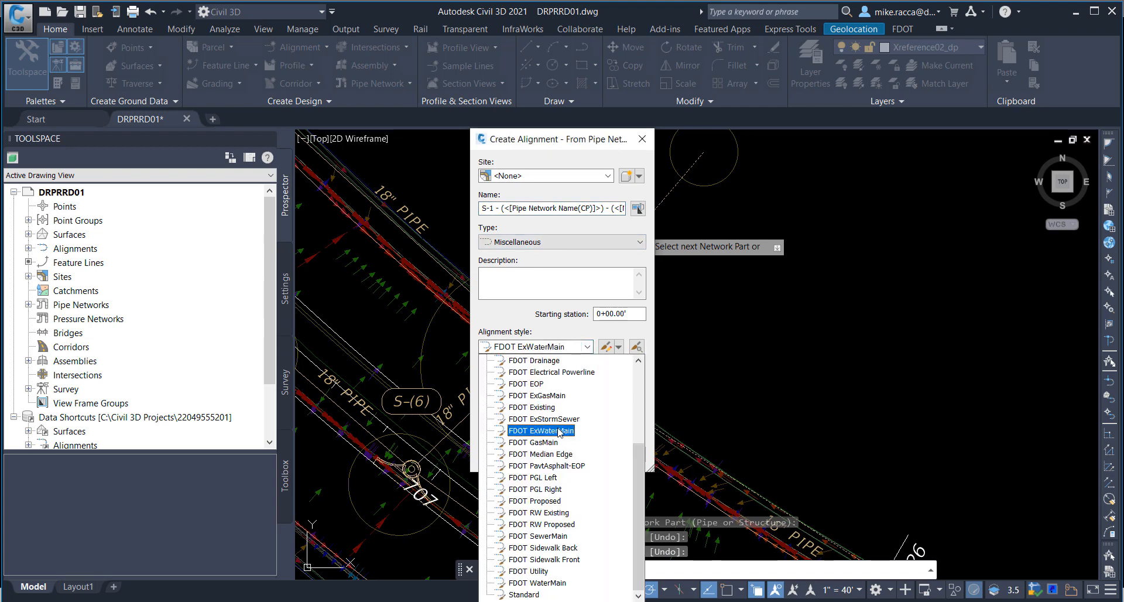
click(534, 501)
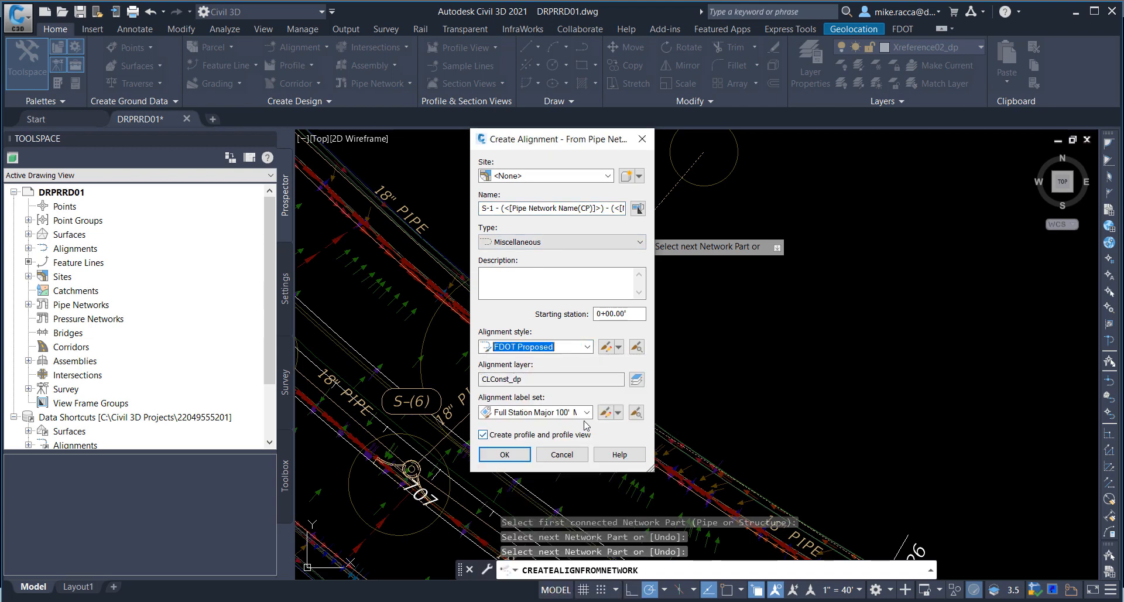
click(585, 412)
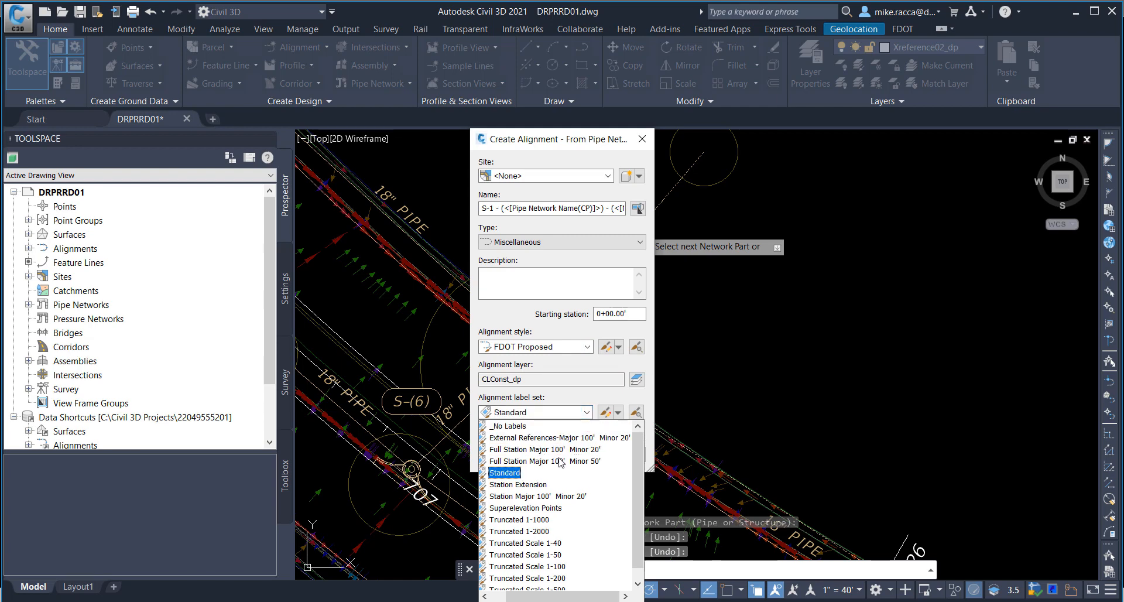
click(508, 426)
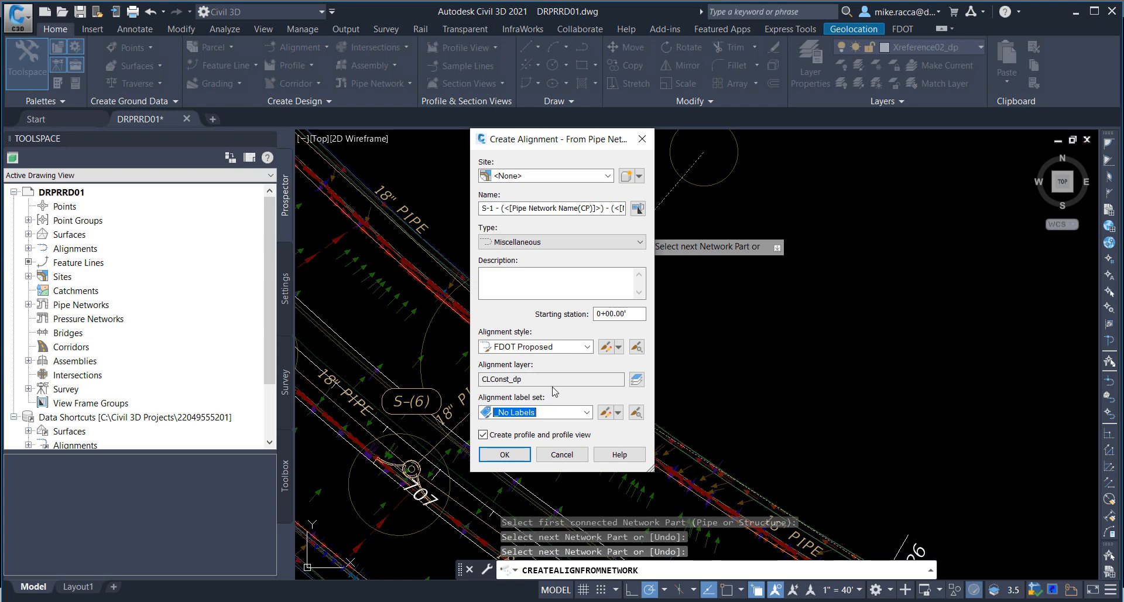
click(504, 454)
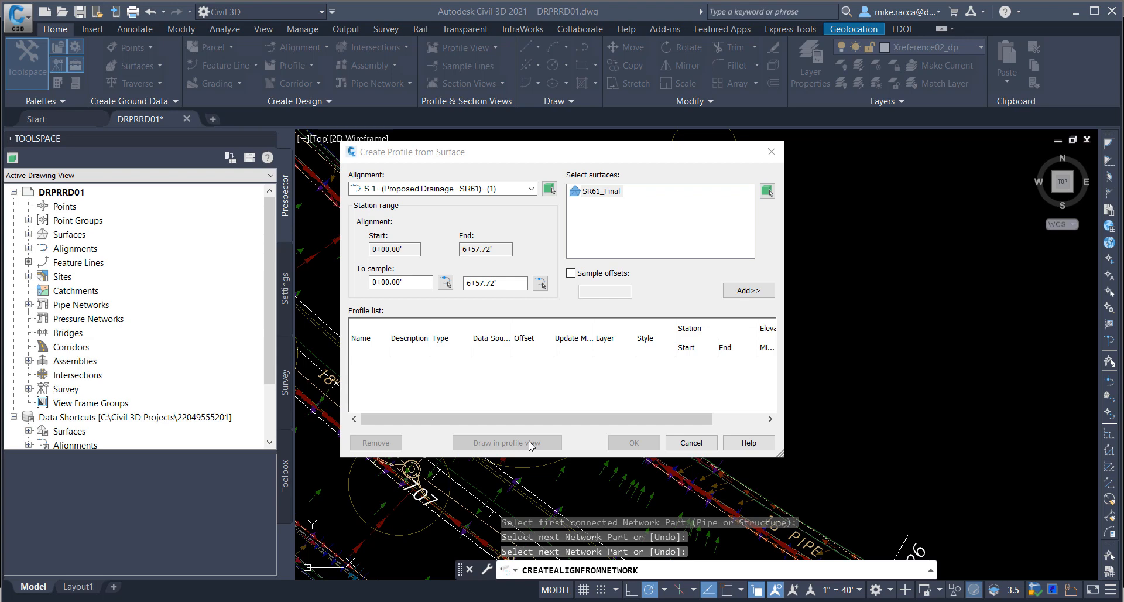
mouse_move(540, 201)
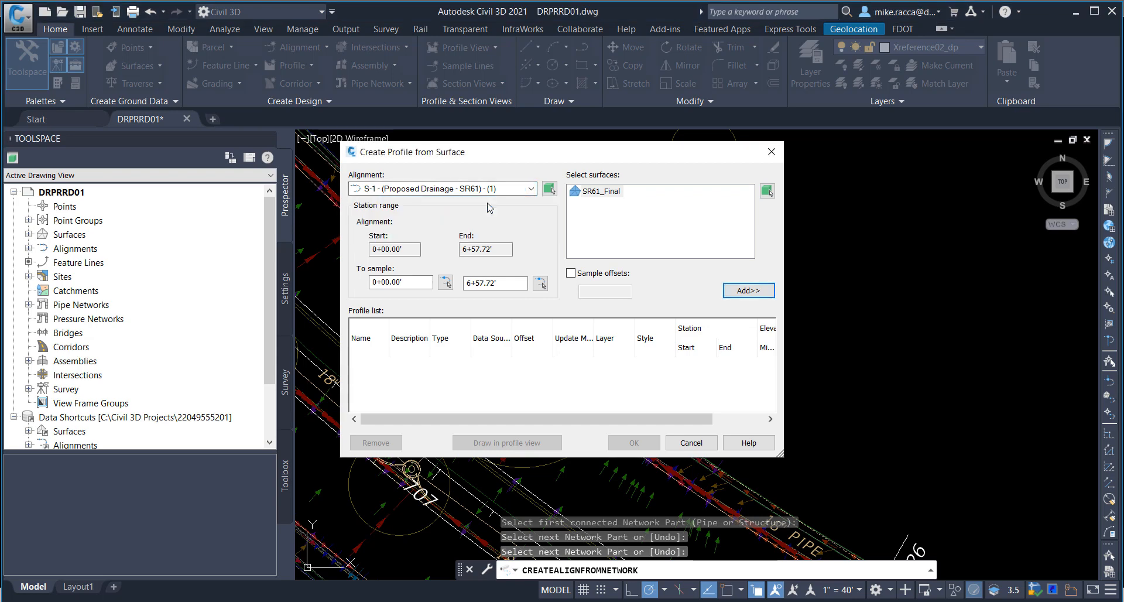
mouse_move(530, 227)
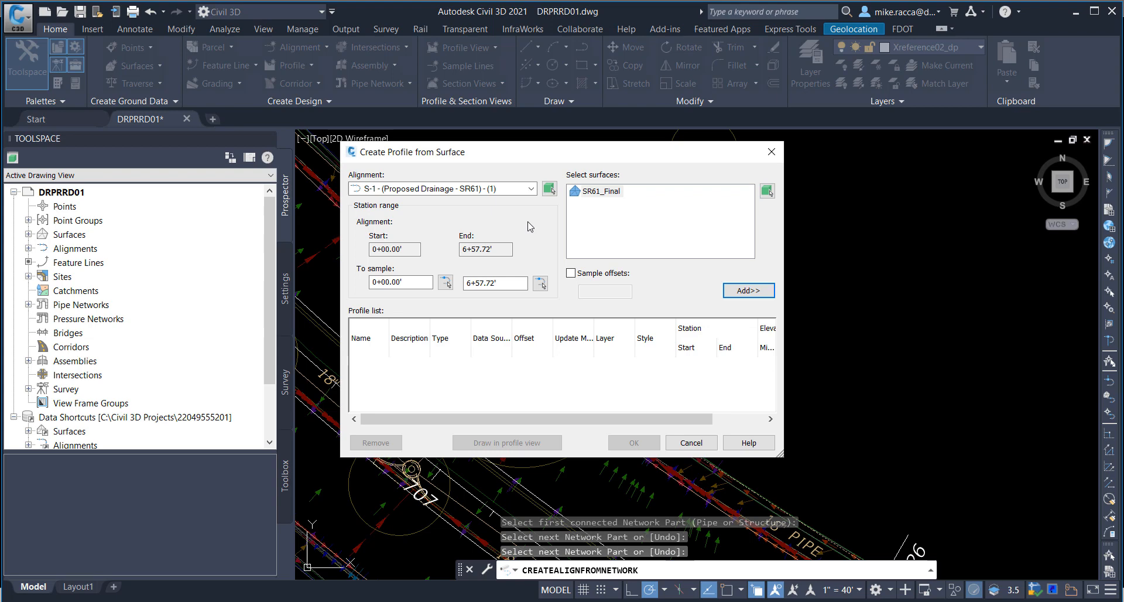
Step: Add the SR61_Final surface profile for S-1 and draw it in a profile view
click(594, 191)
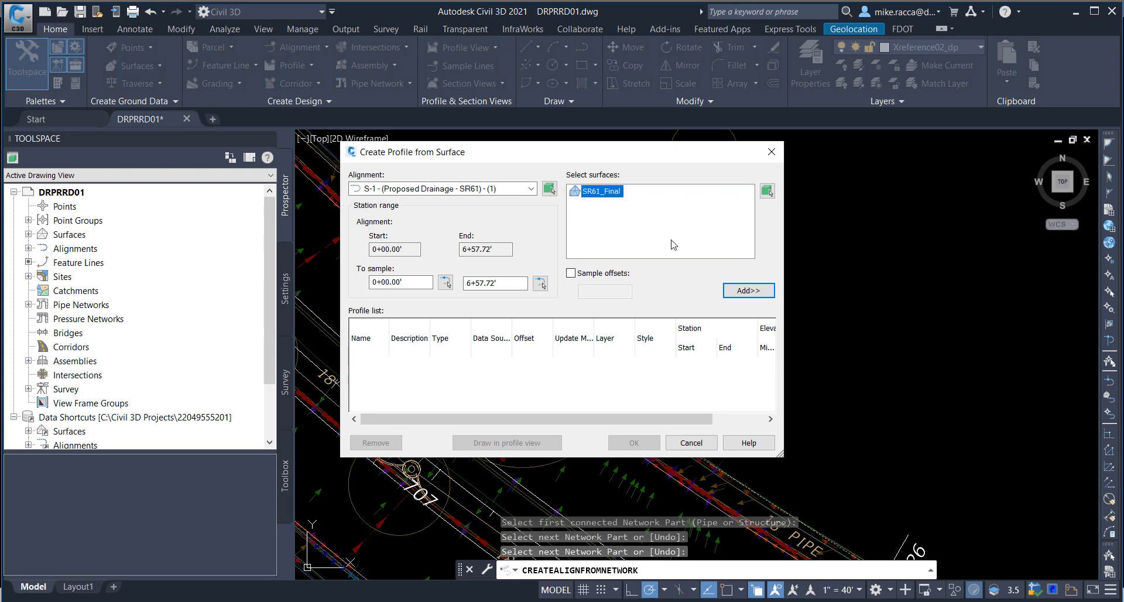
click(747, 290)
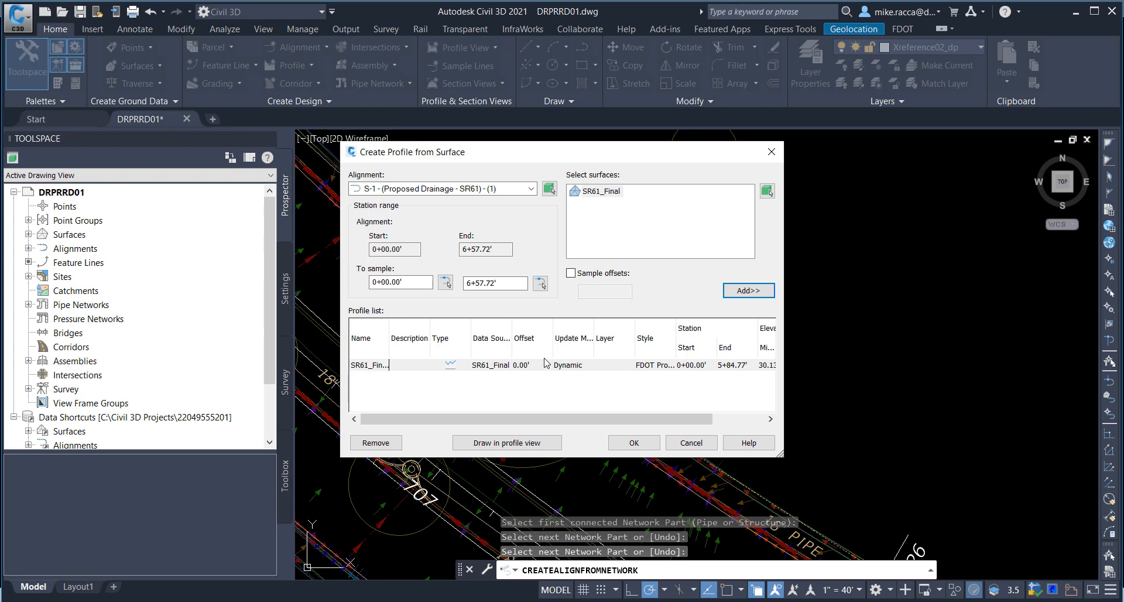
mouse_move(571, 362)
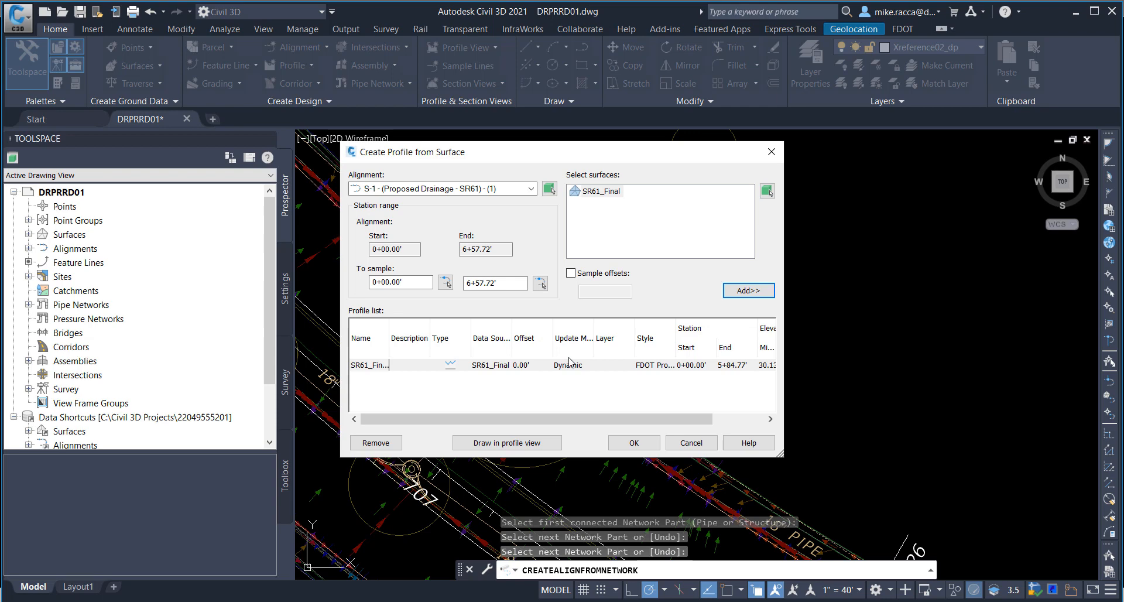
click(507, 442)
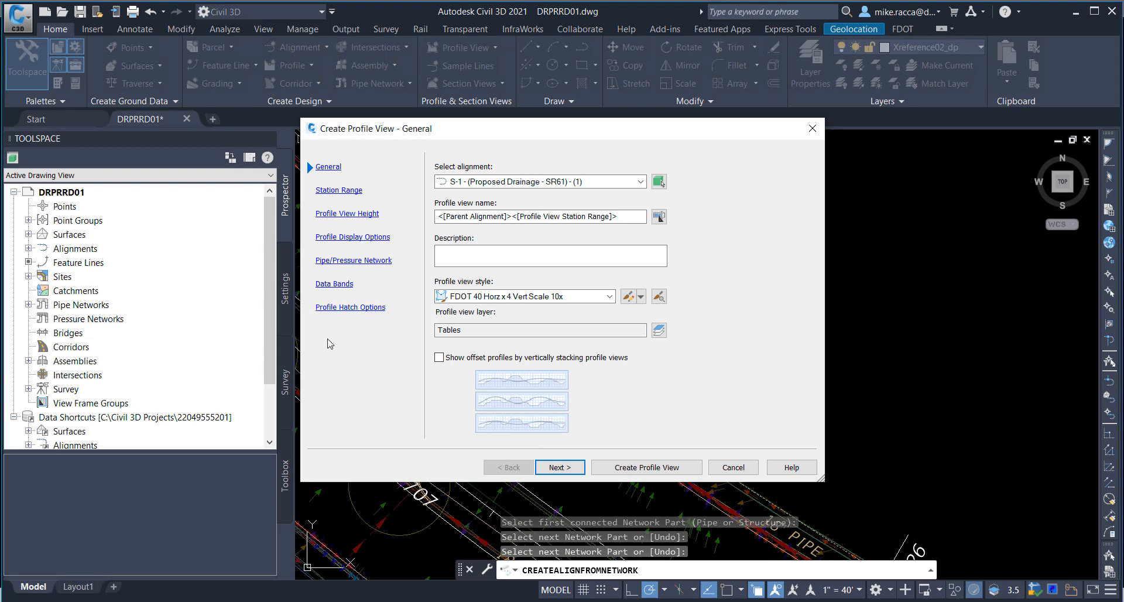
mouse_move(339, 190)
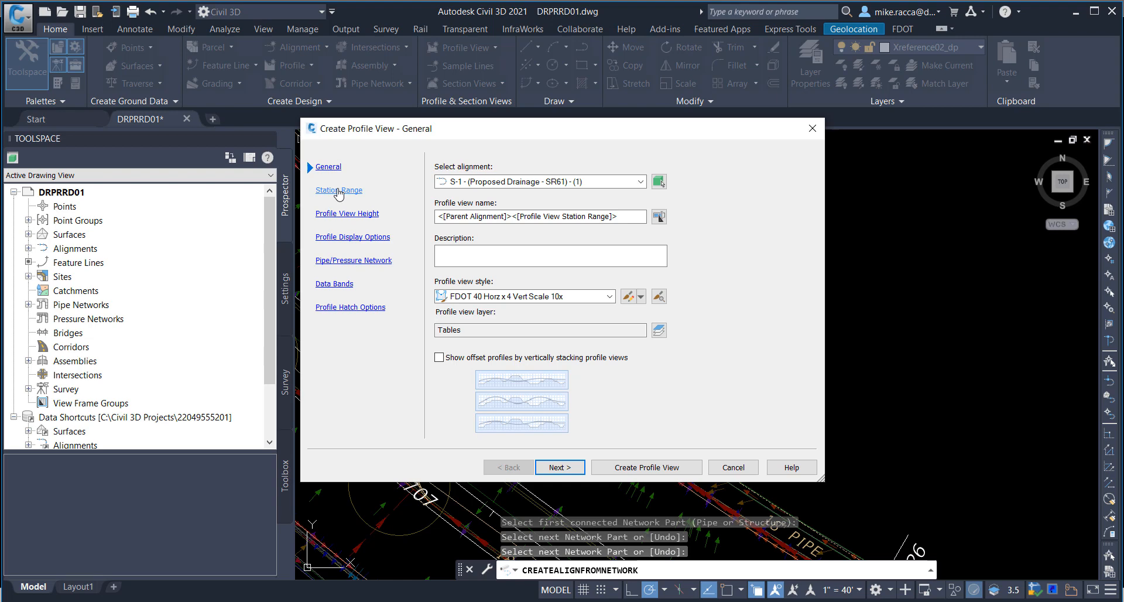
mouse_move(335, 195)
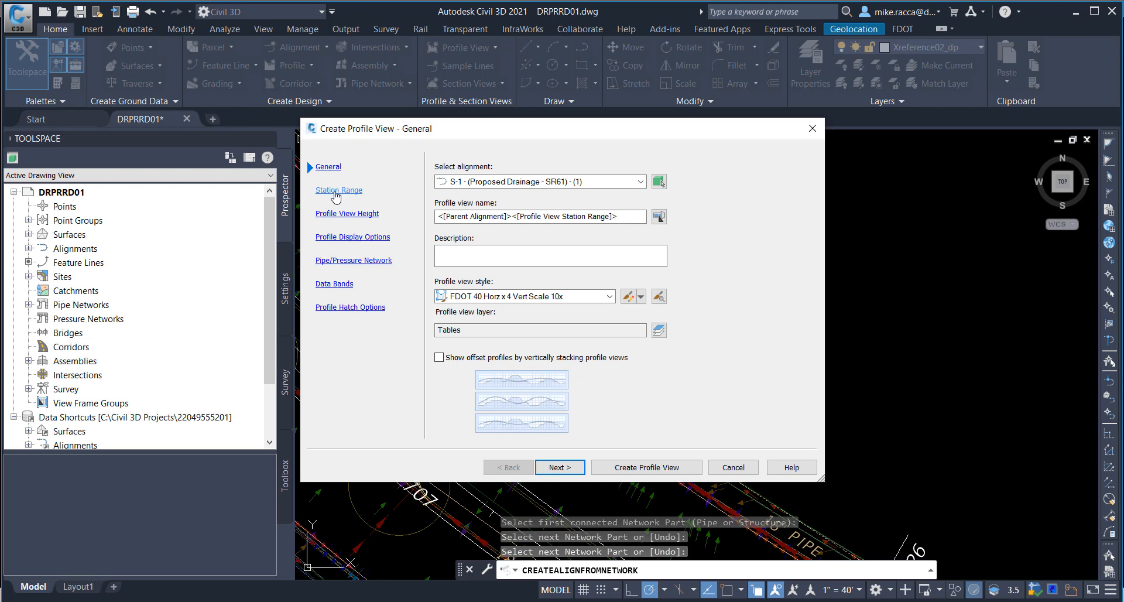
mouse_move(380, 320)
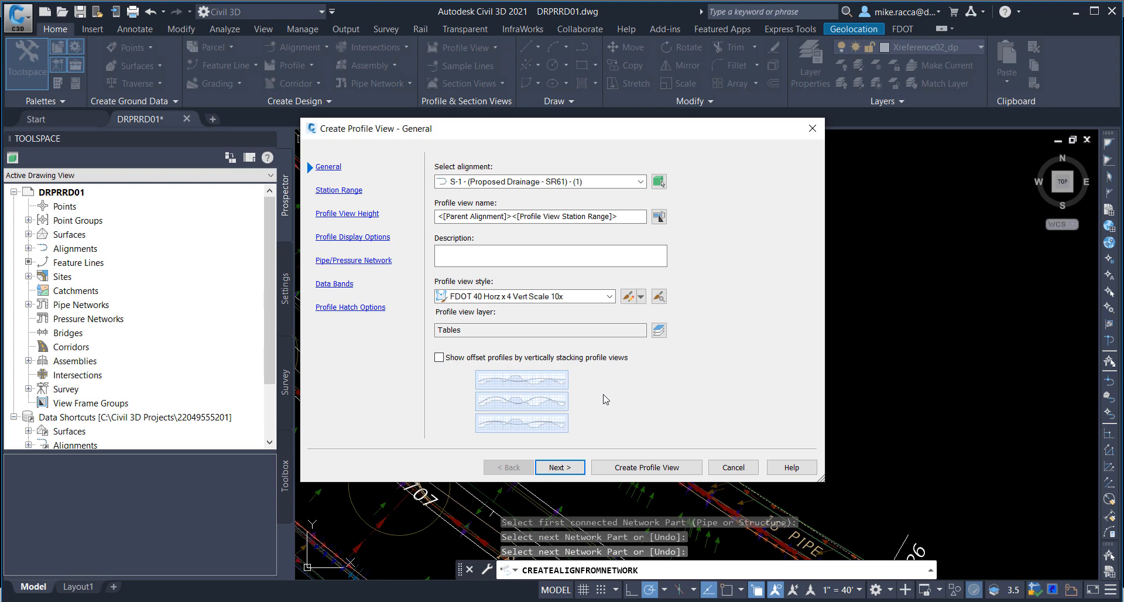
mouse_move(606, 400)
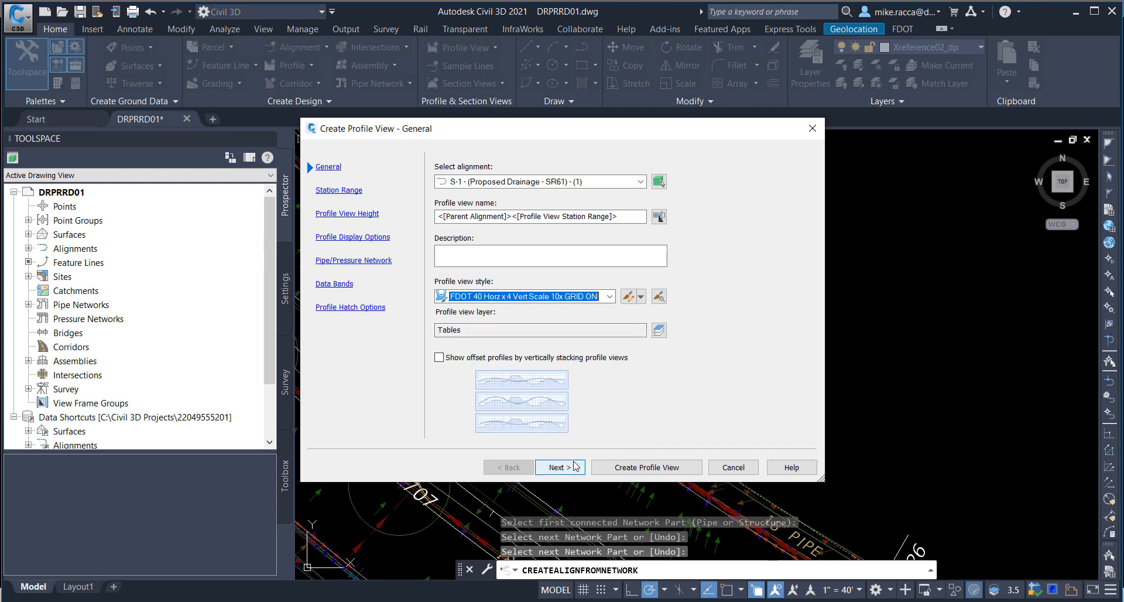
Step: Use the FDOT 40 Horz x 4 Vert Scale 10x GRID ON profile view style
click(559, 467)
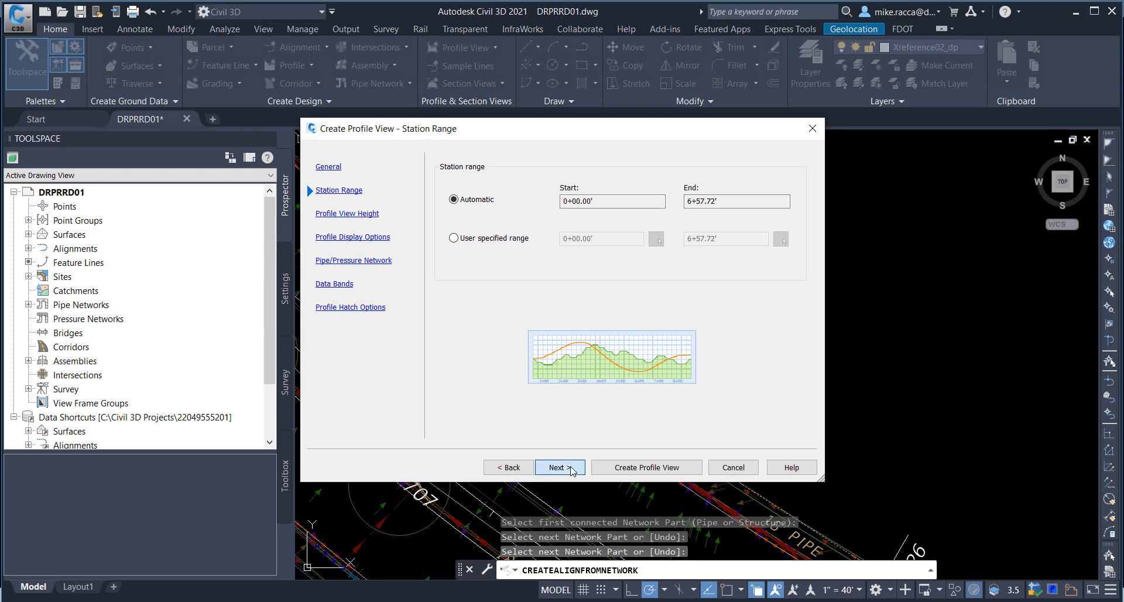
Step: Accept the automatic station range, view height and profile display defaults
click(559, 467)
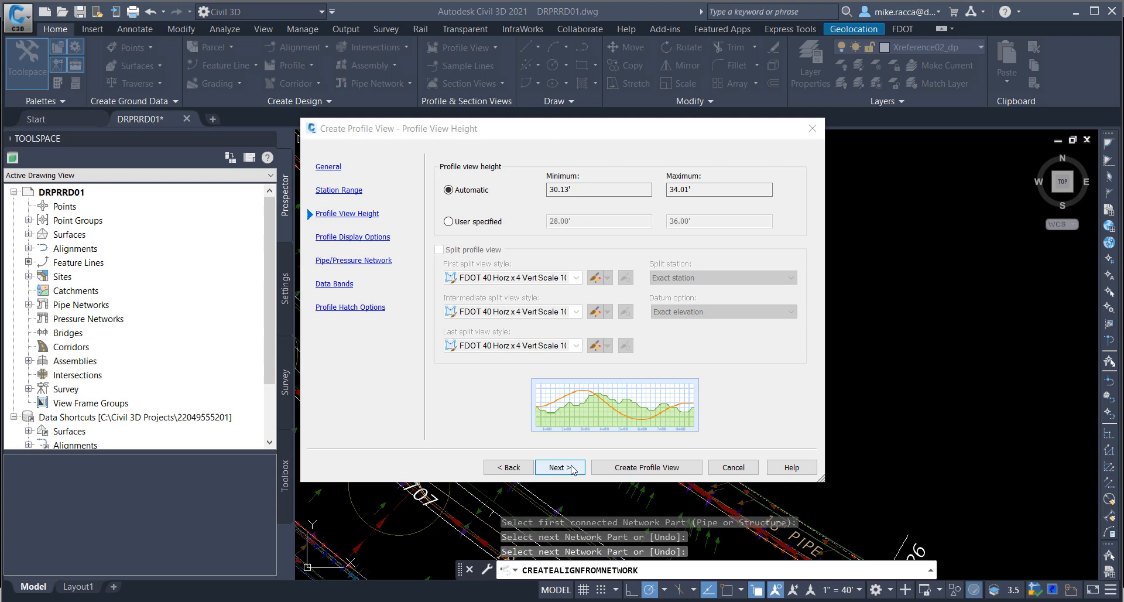
click(559, 466)
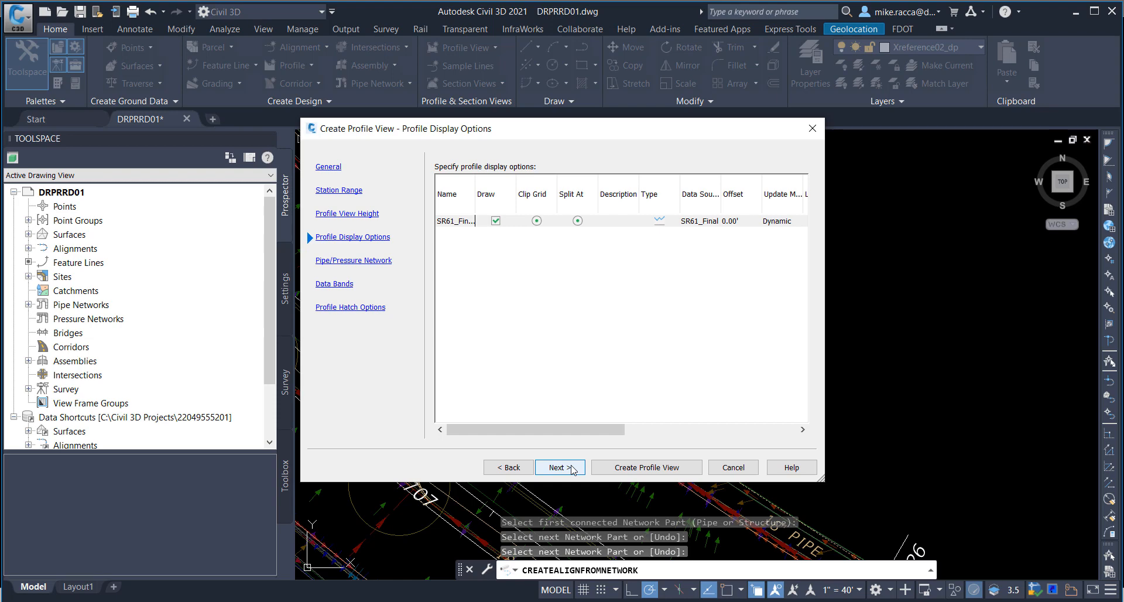
click(558, 468)
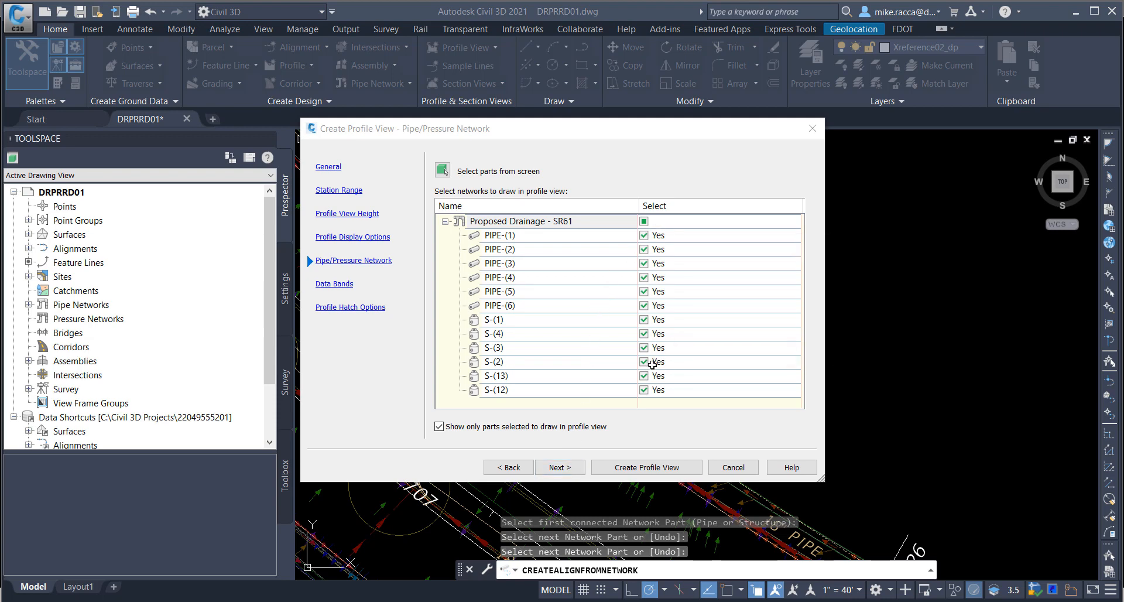
mouse_move(637, 365)
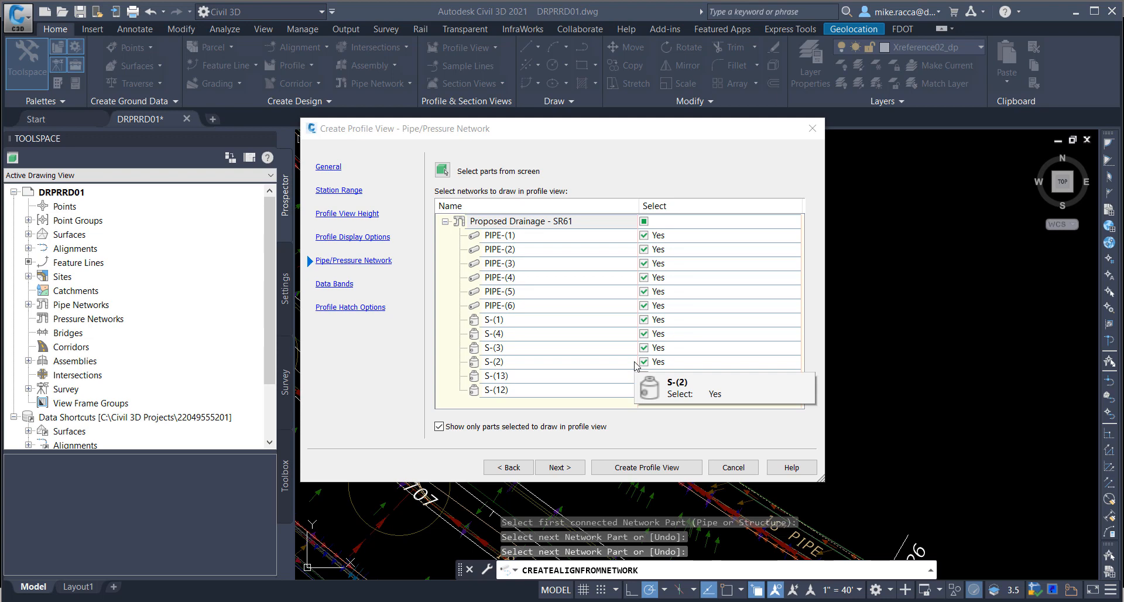
mouse_move(615, 378)
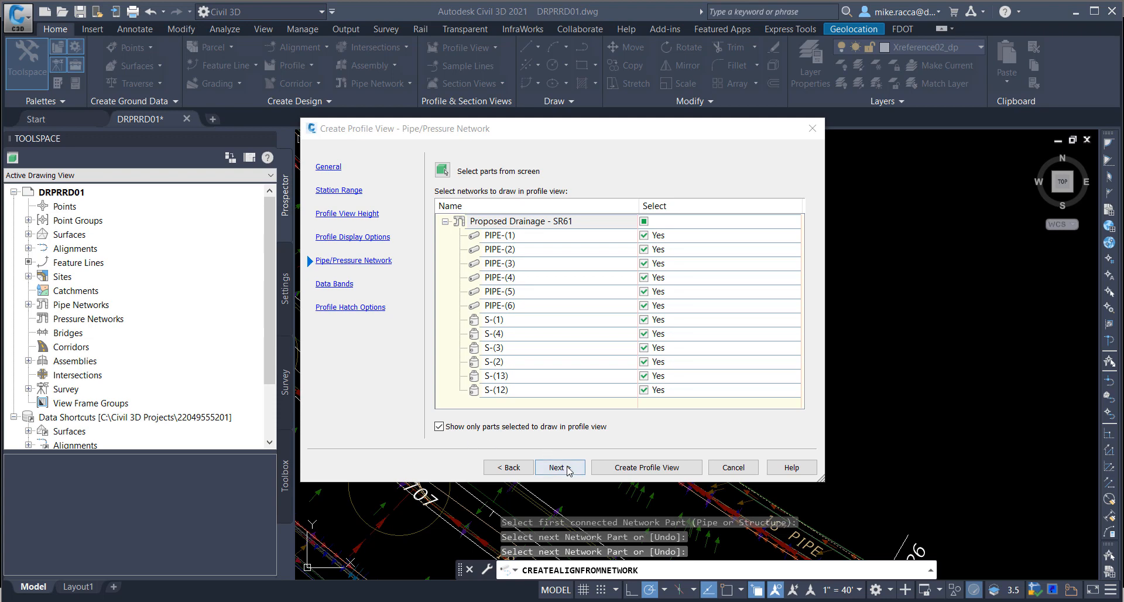
Step: Keep all Proposed Drainage - SR61 pipes and structures checked for the profile view
click(559, 468)
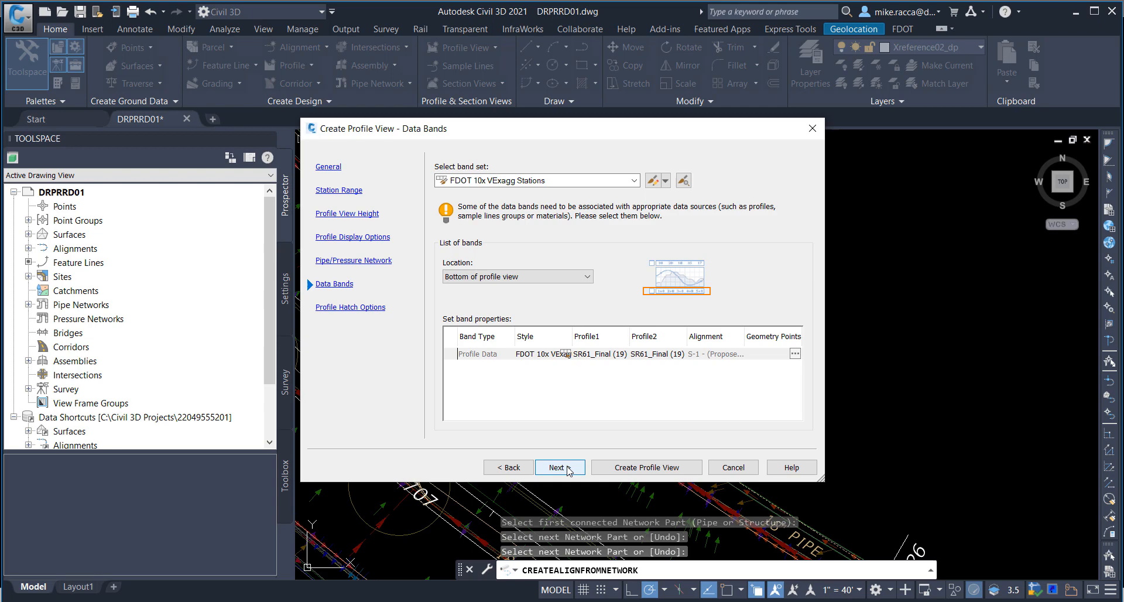
mouse_move(572, 448)
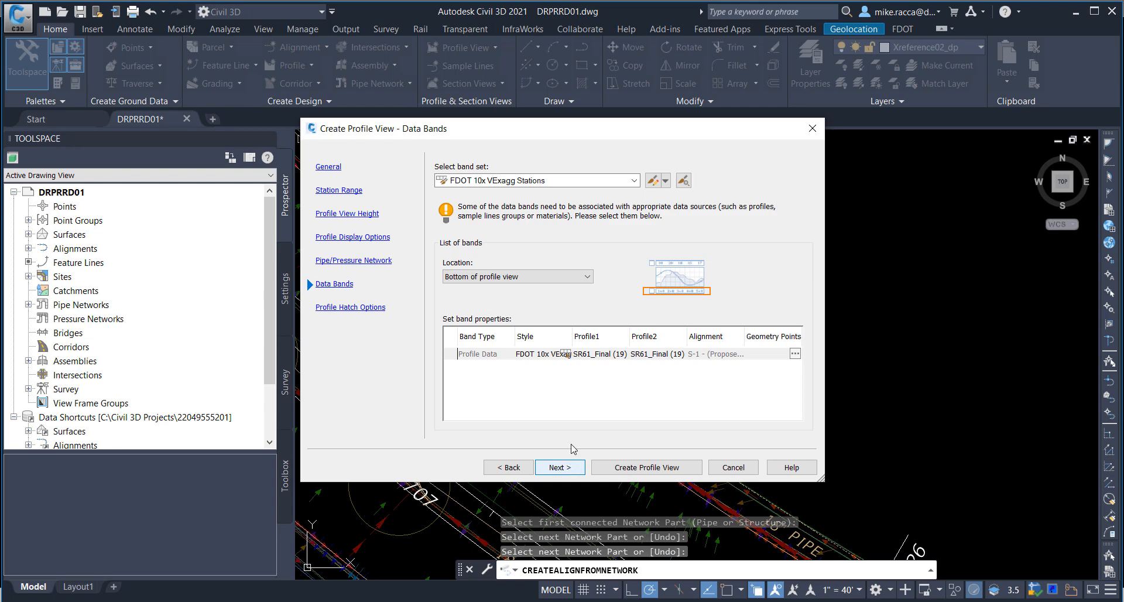
Step: Confirm the FDOT 10x VExagg Stations band set for the profile view
click(633, 180)
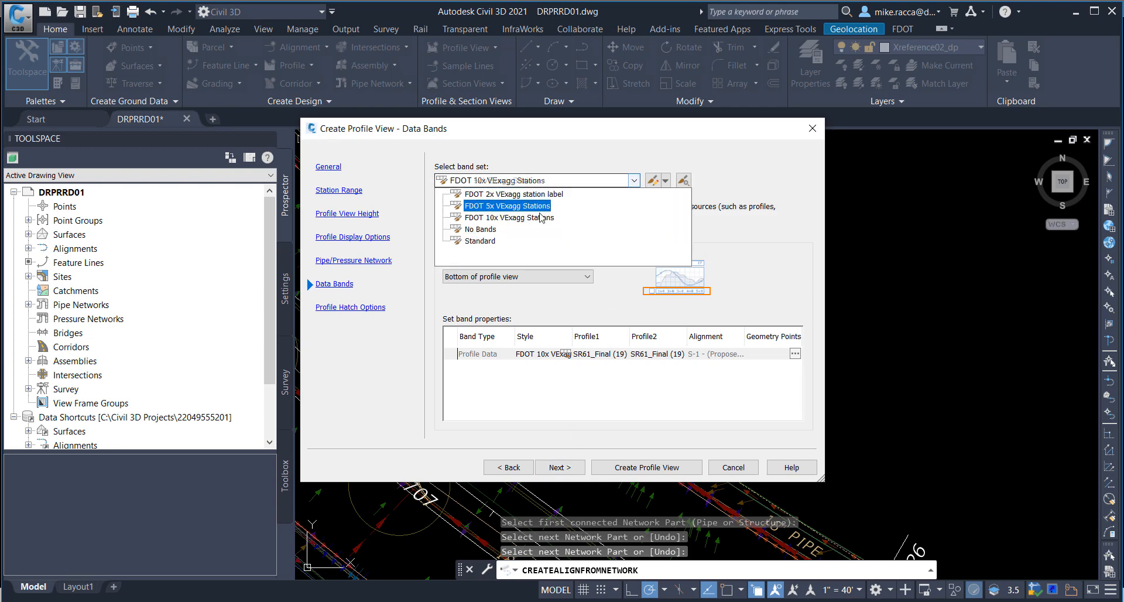
click(509, 217)
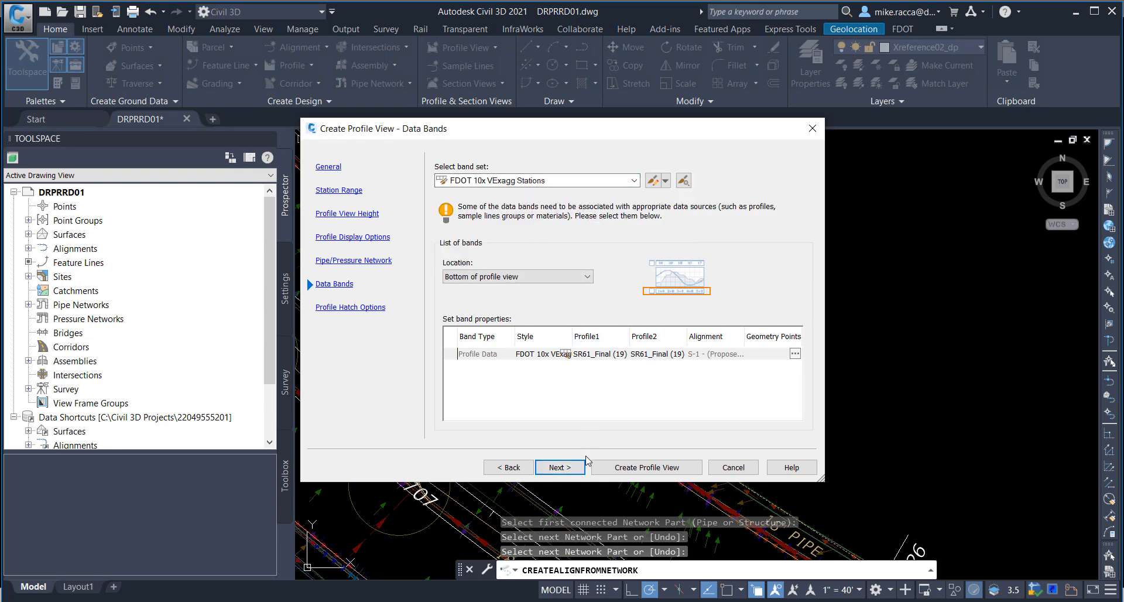
click(559, 467)
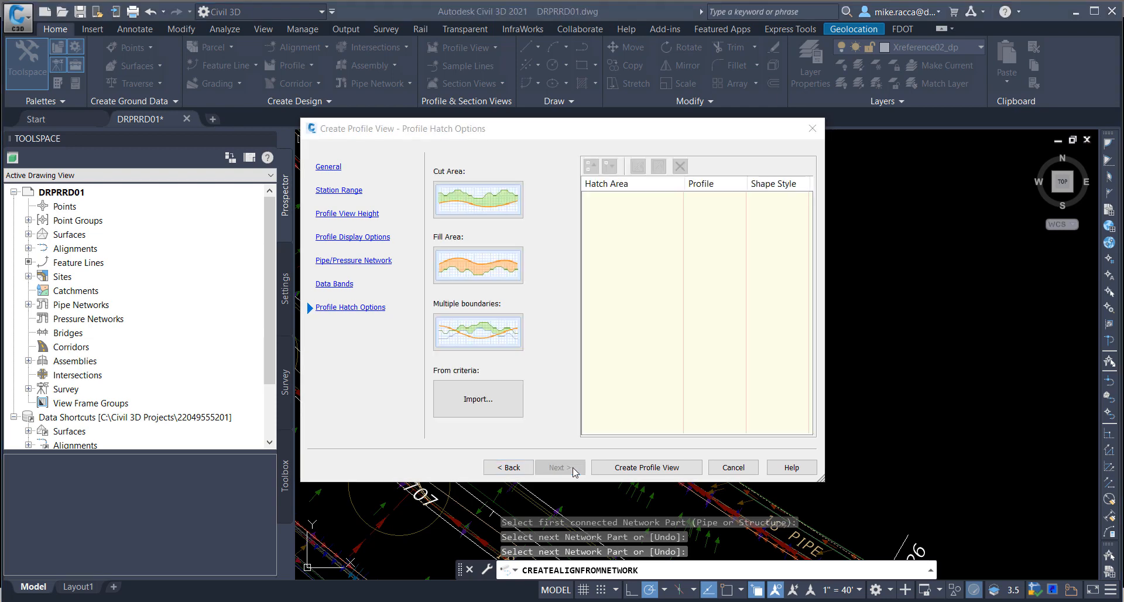
mouse_move(581, 404)
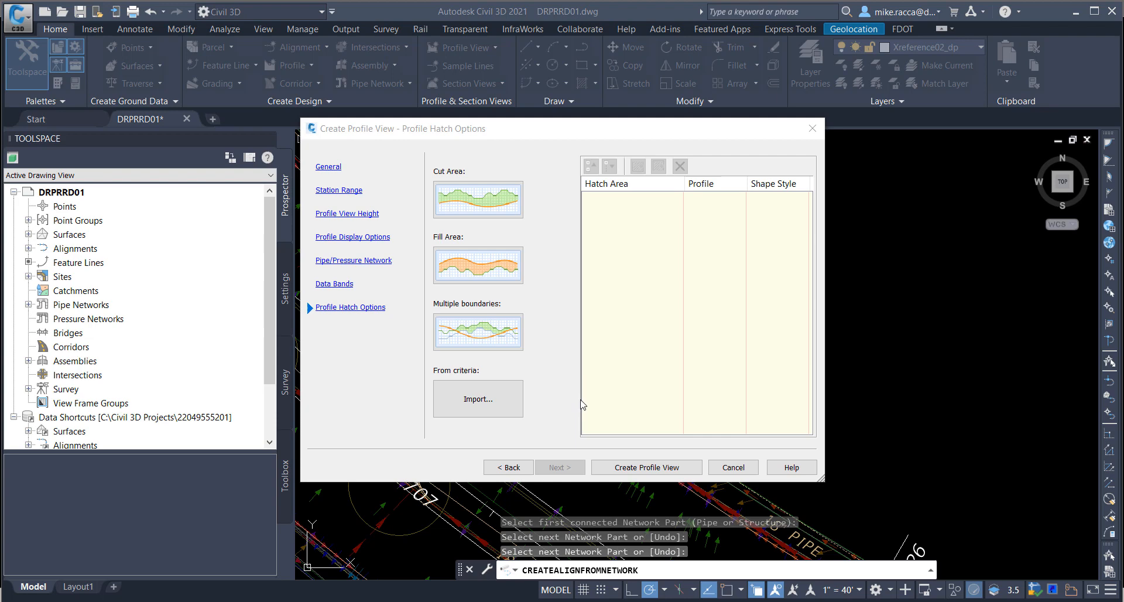
mouse_move(637, 468)
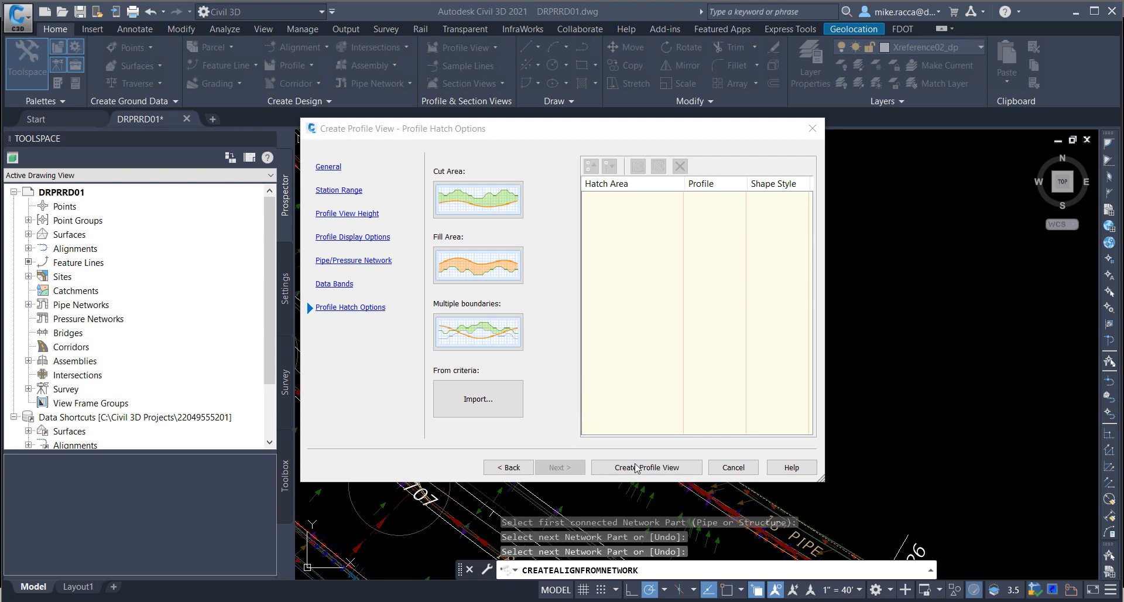
Step: Create the profile view with no cut or fill hatches
click(645, 467)
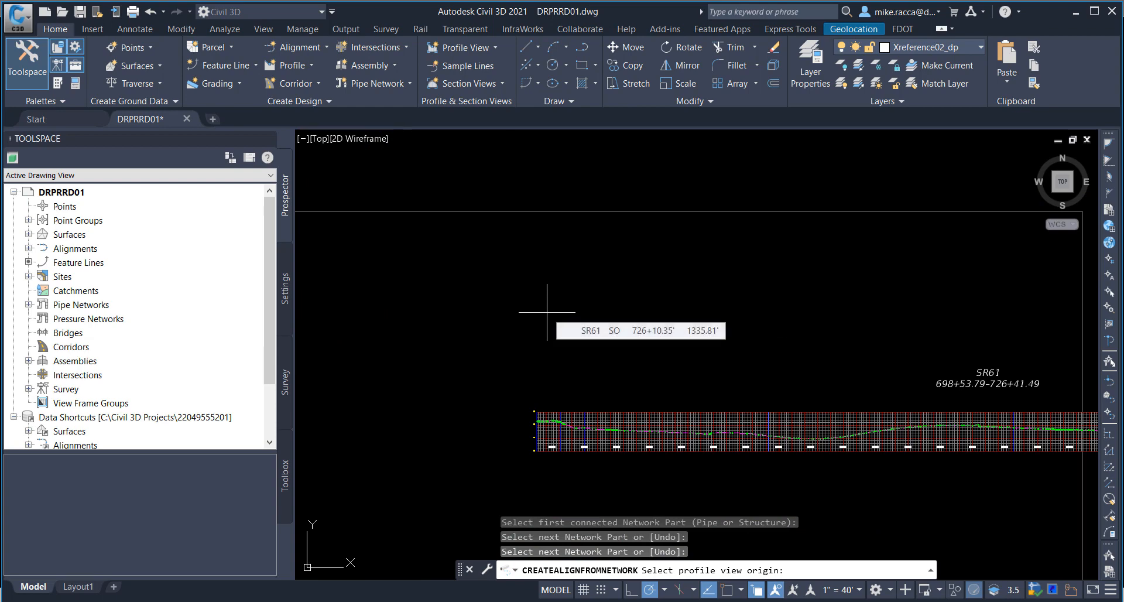
mouse_move(546, 313)
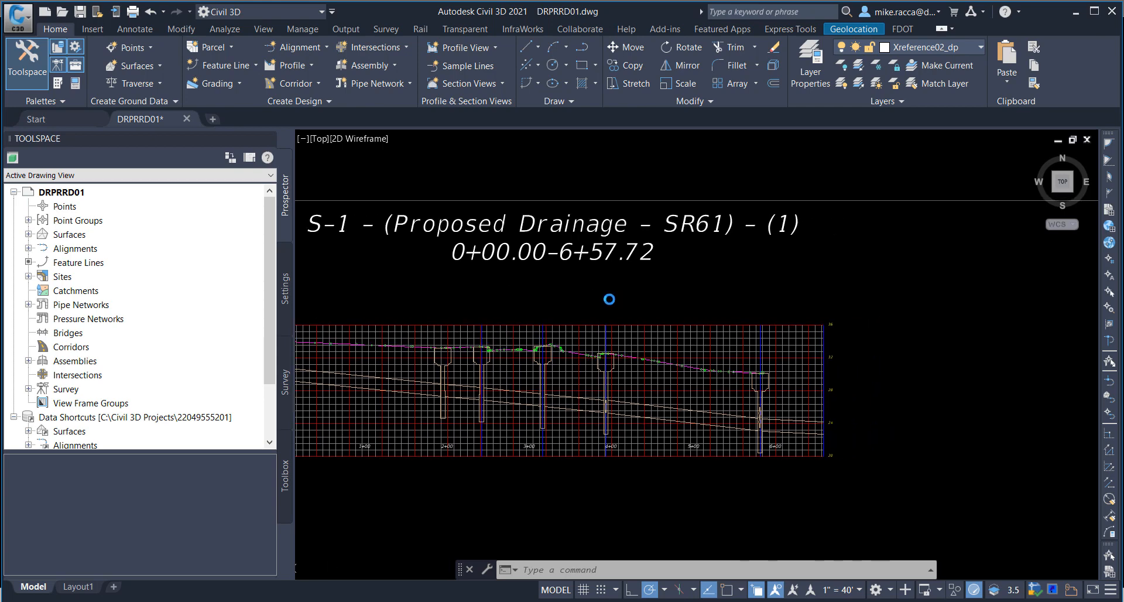
mouse_move(607, 299)
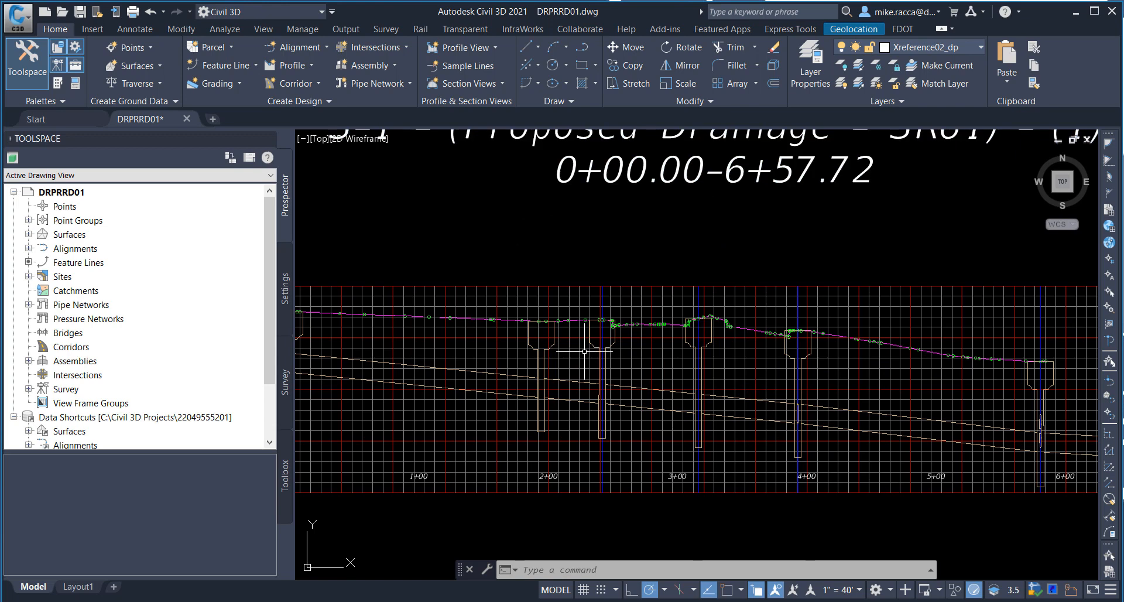
mouse_move(584, 277)
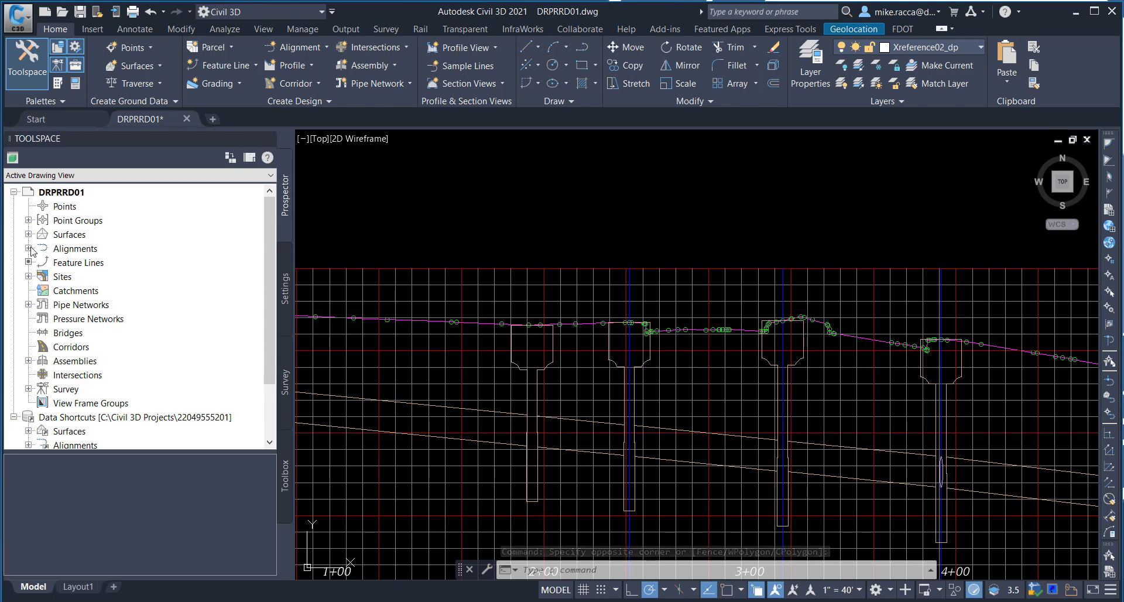
Step: In Prospector, expand Alignments and S-1 to show its Profiles and Profile Views
click(28, 249)
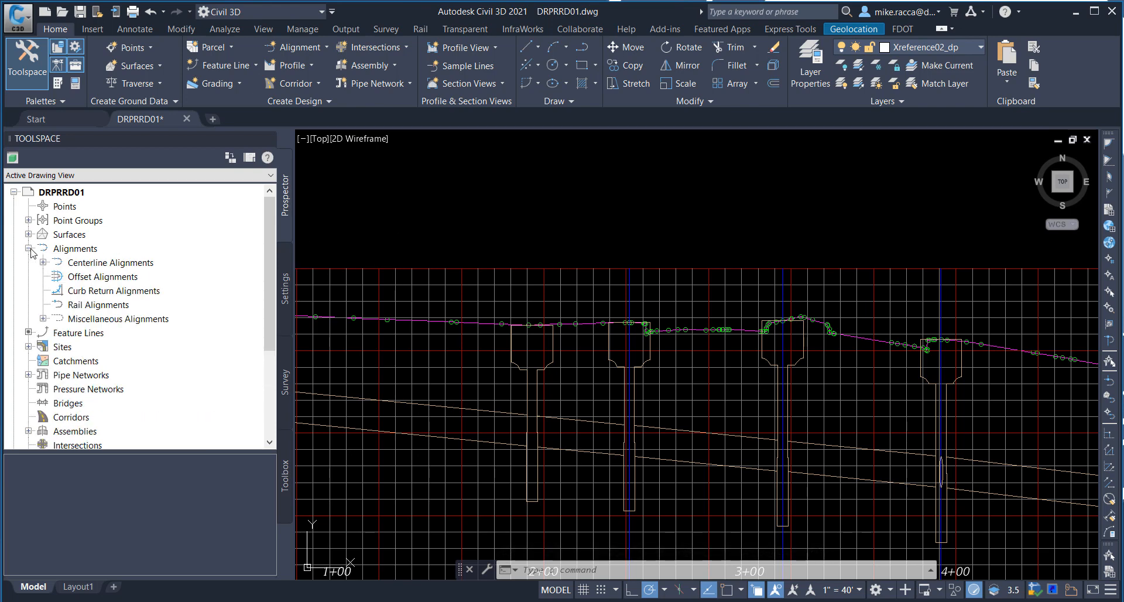
click(29, 319)
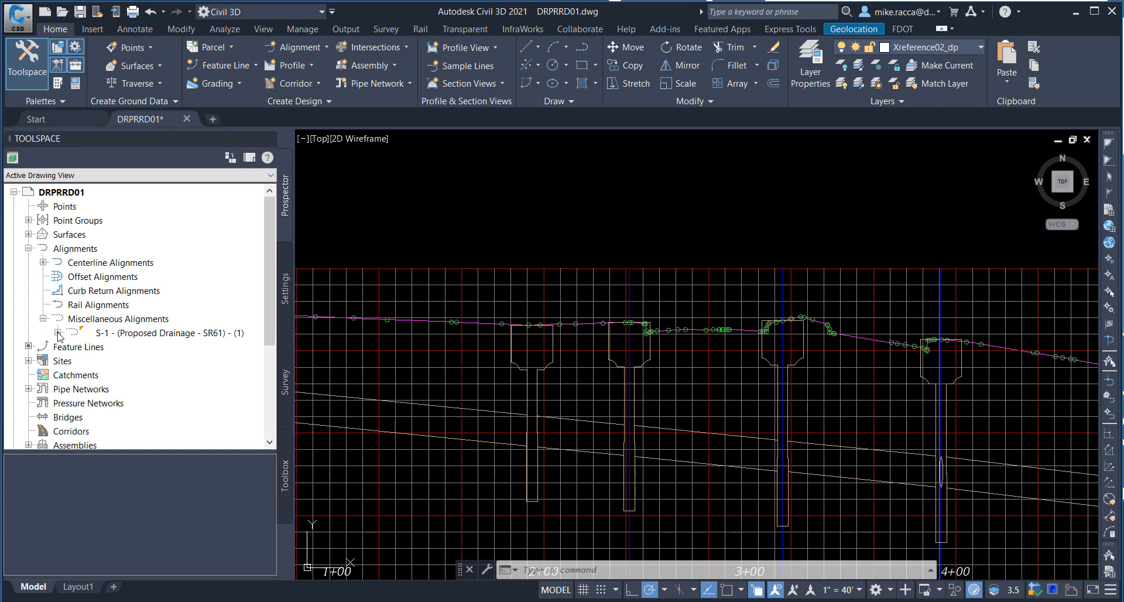
click(83, 333)
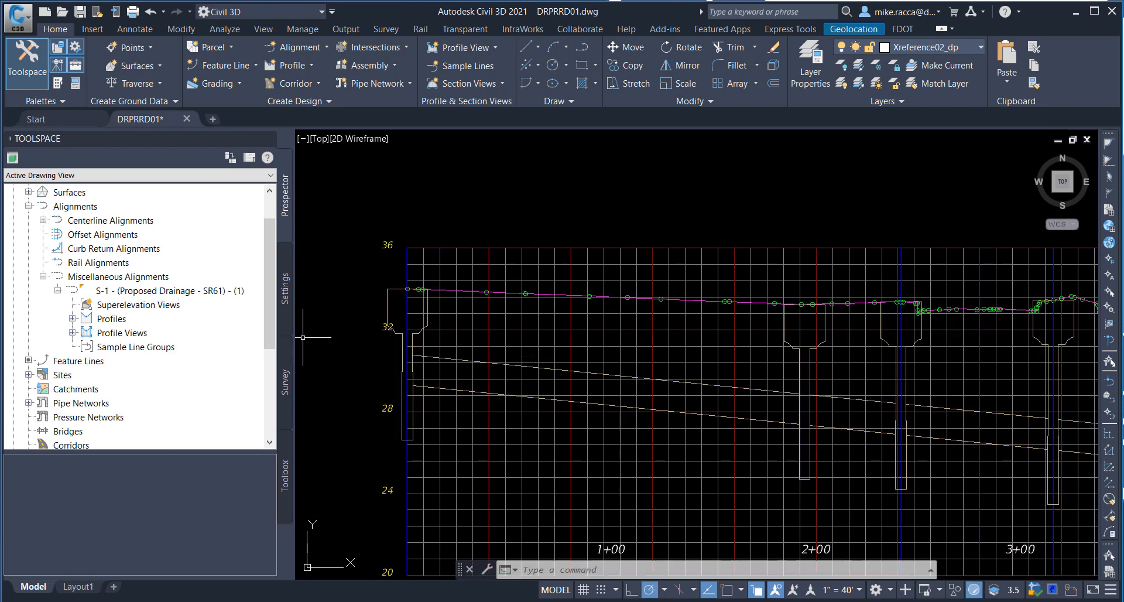
mouse_move(448, 356)
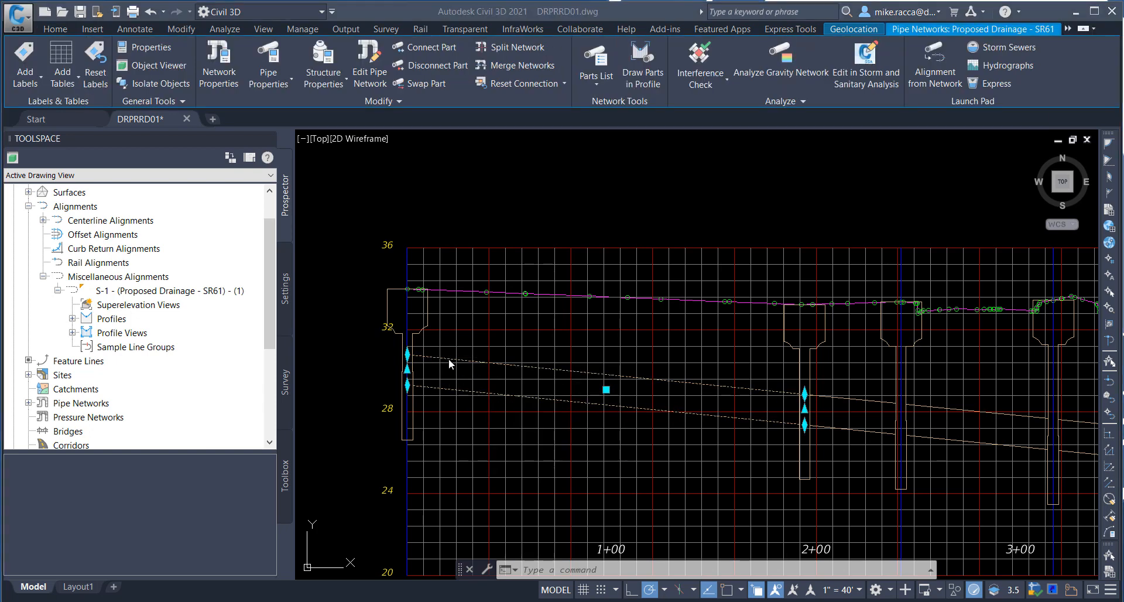
mouse_move(479, 356)
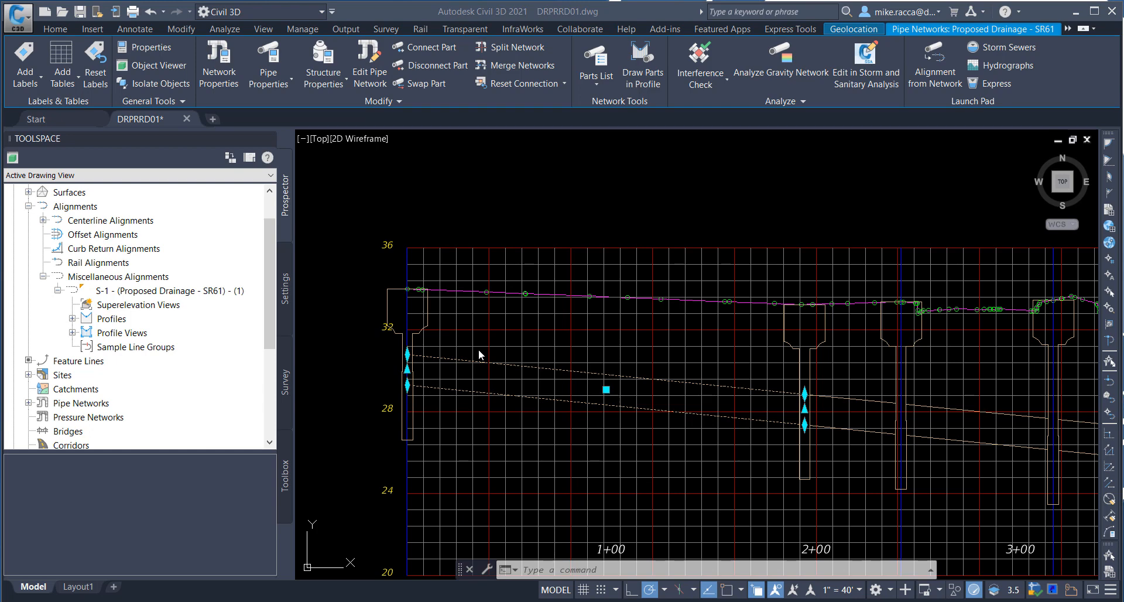
mouse_move(309, 164)
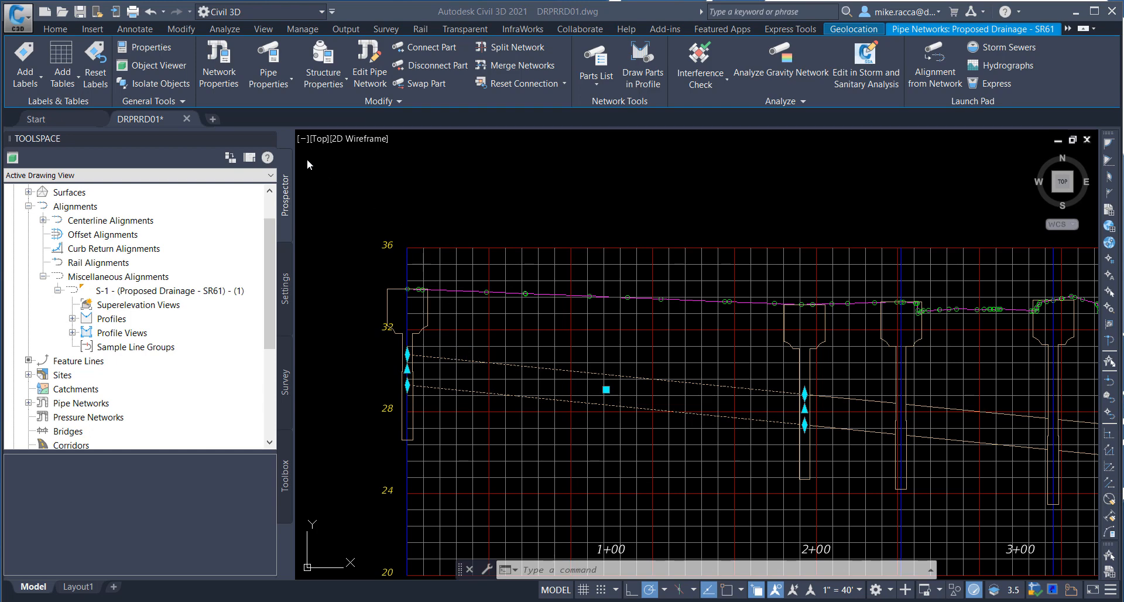
mouse_move(268, 64)
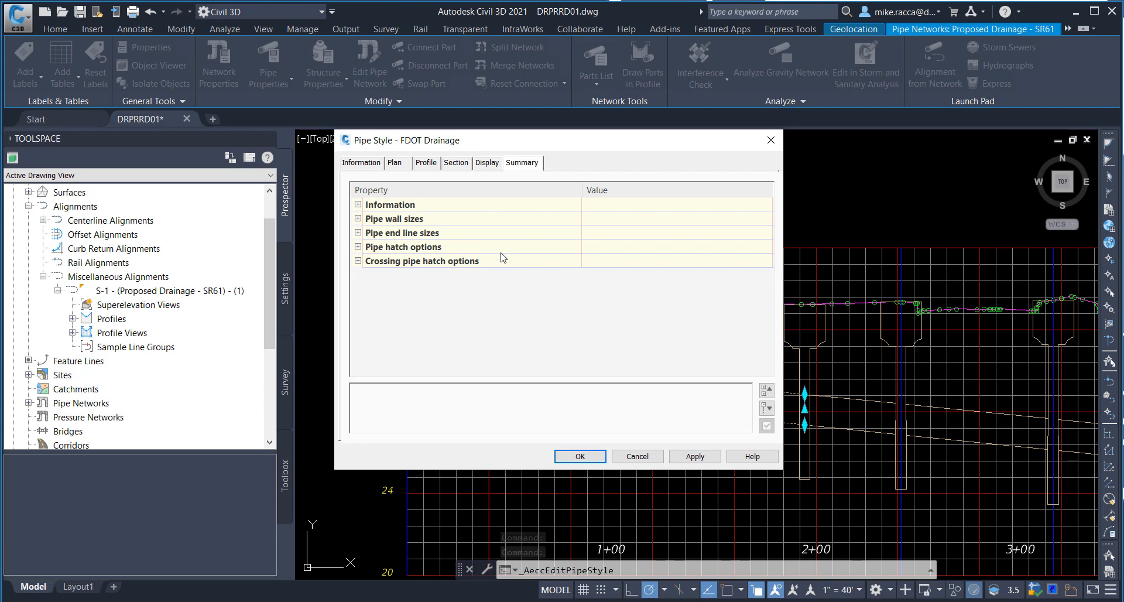
Step: In the FDOT Drainage pipe style's Profile display, turn off the crossing pipe walls
click(486, 163)
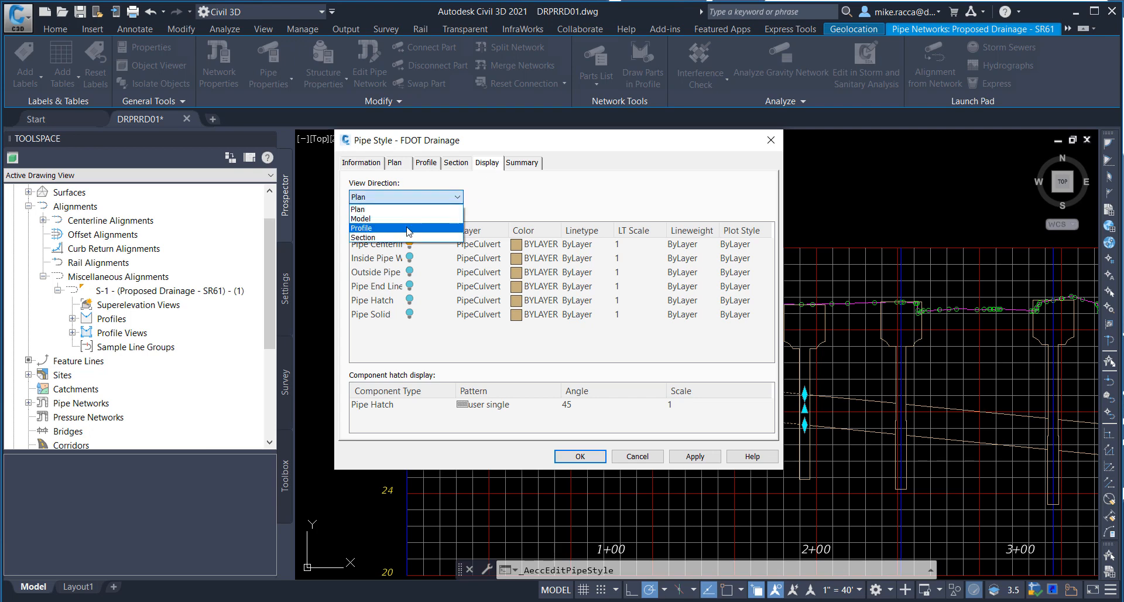
click(361, 228)
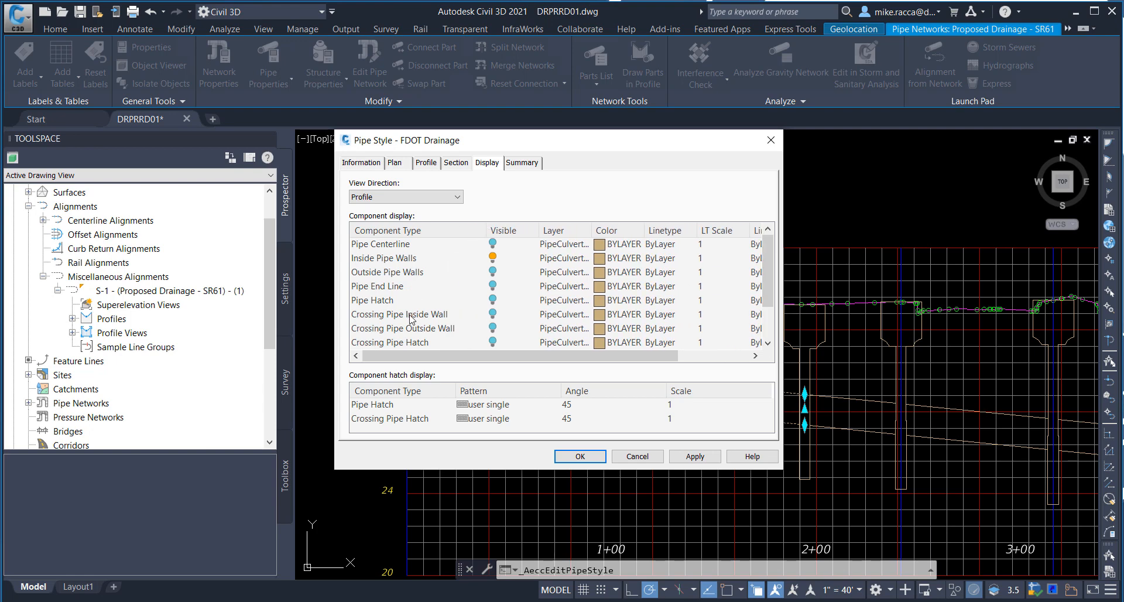
click(399, 314)
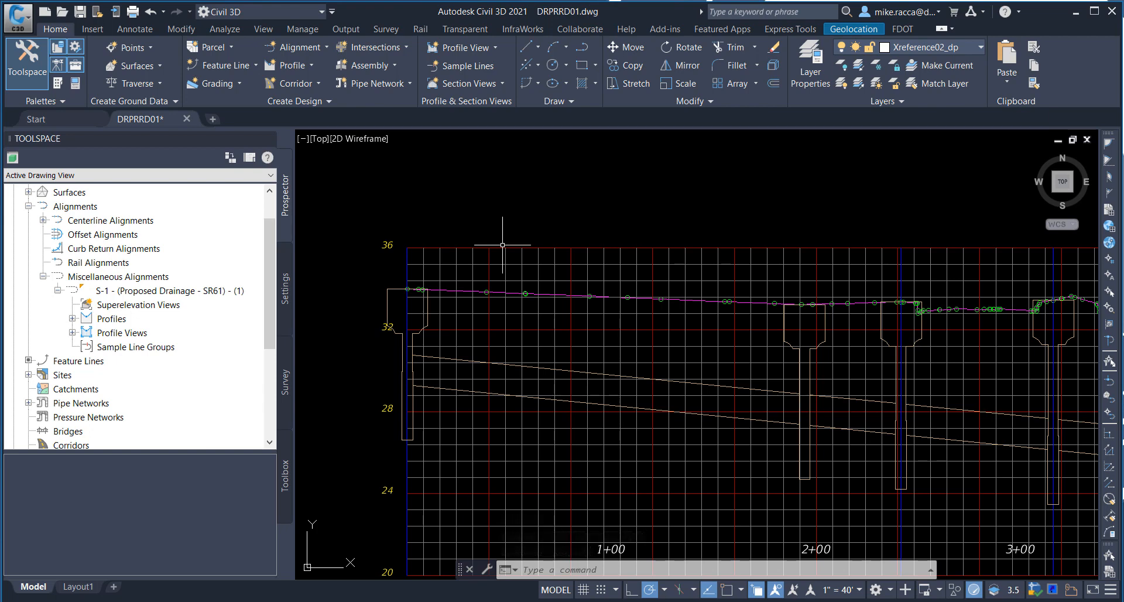
mouse_move(504, 244)
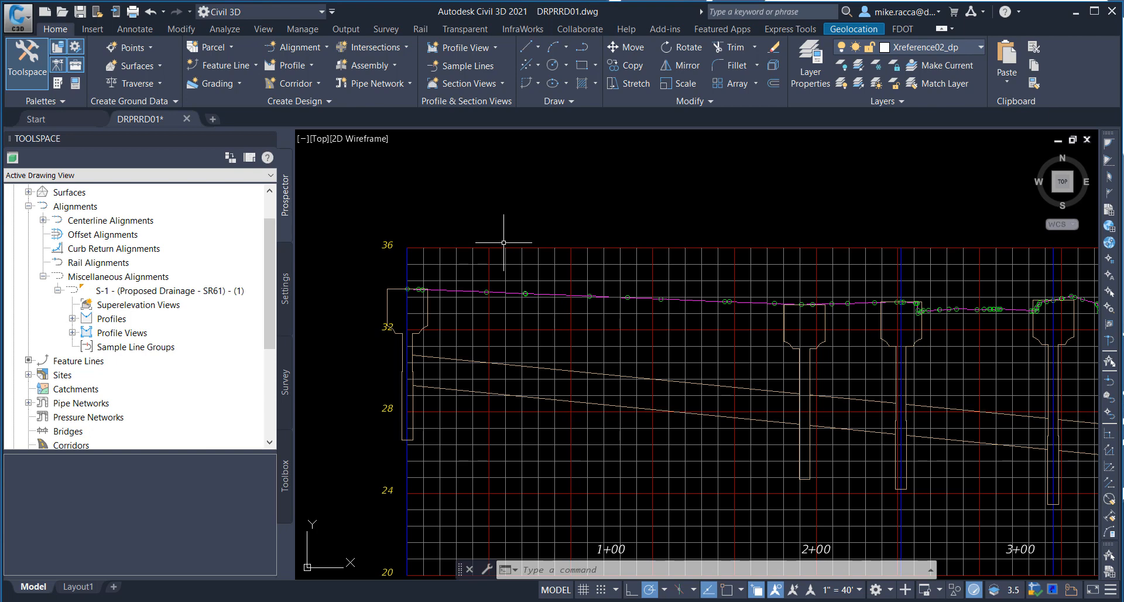
mouse_move(577, 266)
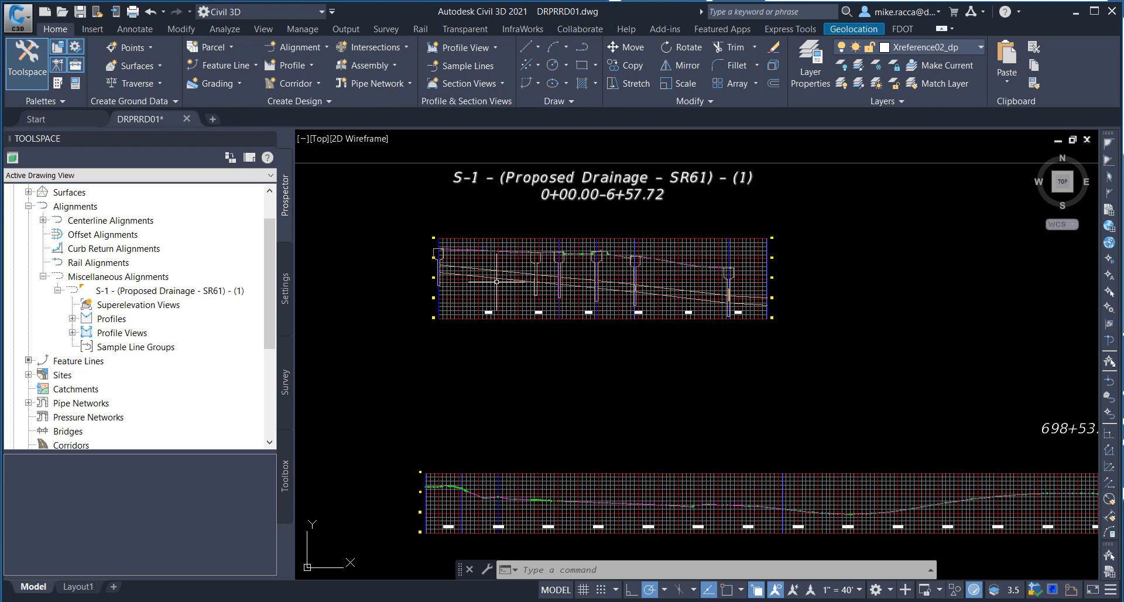
mouse_move(495, 281)
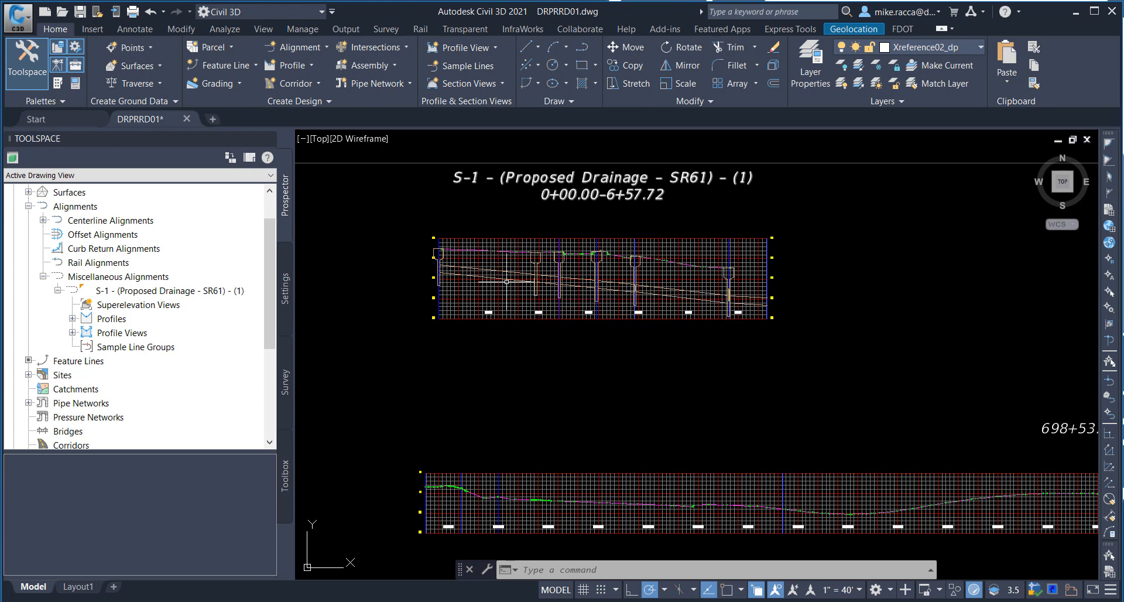
mouse_move(607, 301)
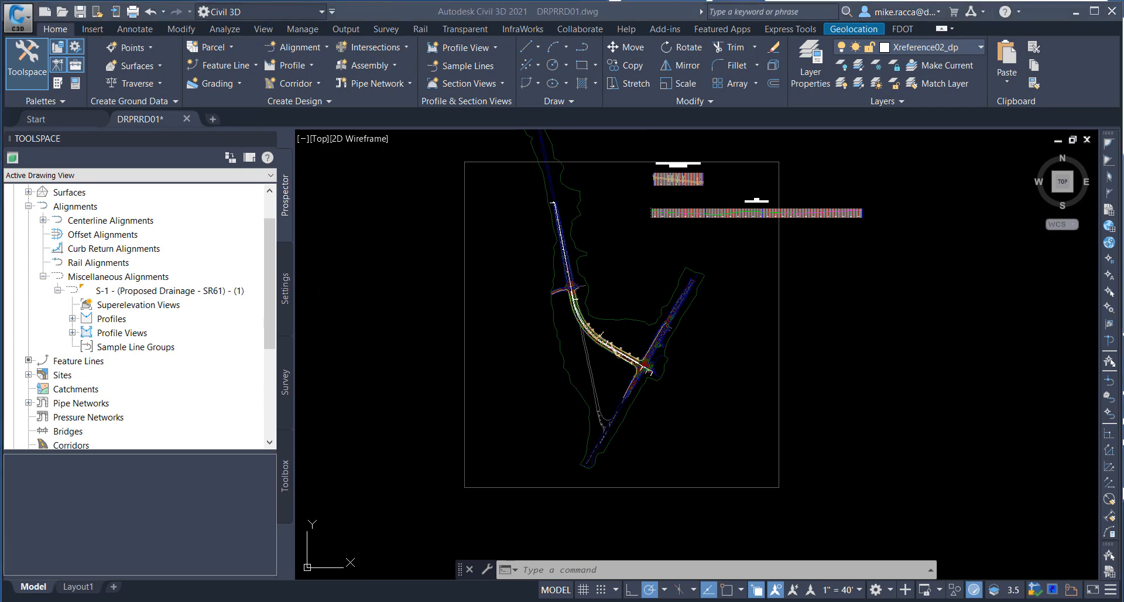
mouse_move(498, 301)
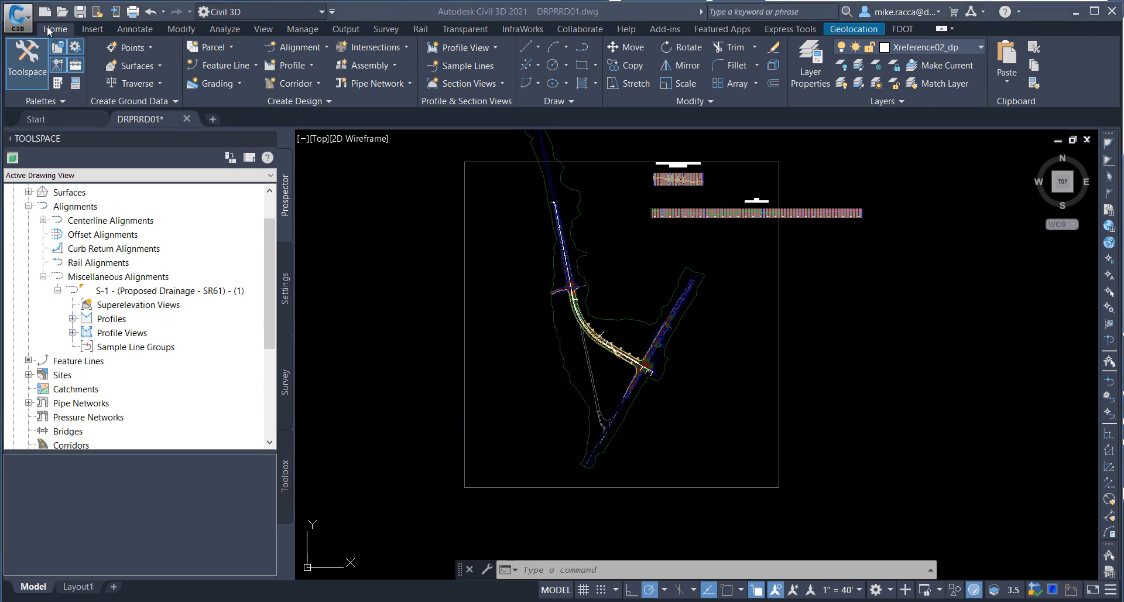
mouse_move(810, 63)
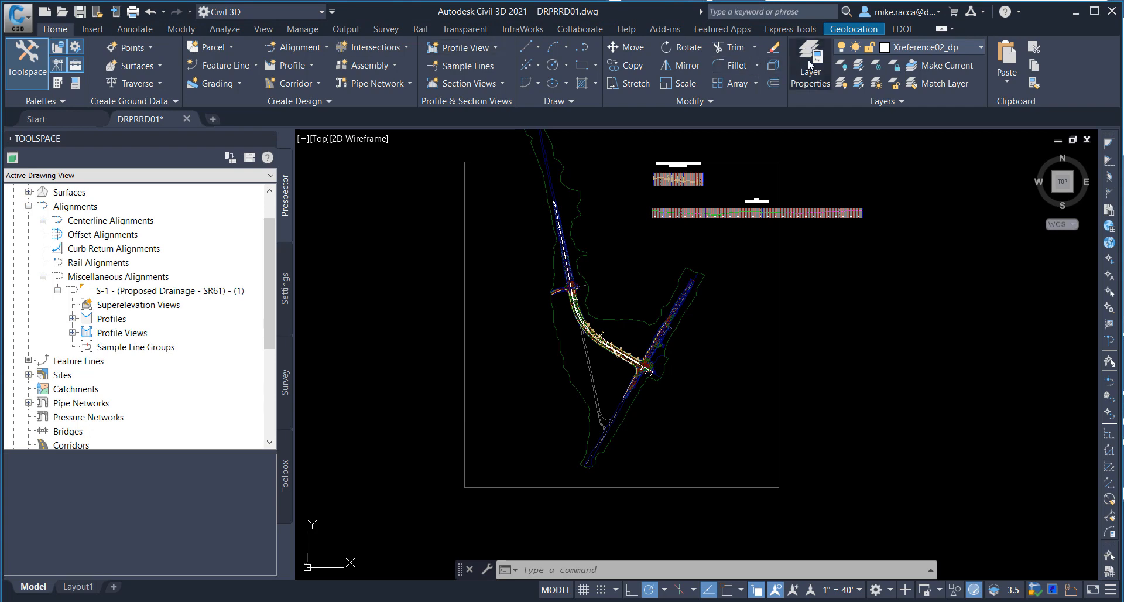
Step: Open the Layer Properties Manager from the Home tab
click(808, 64)
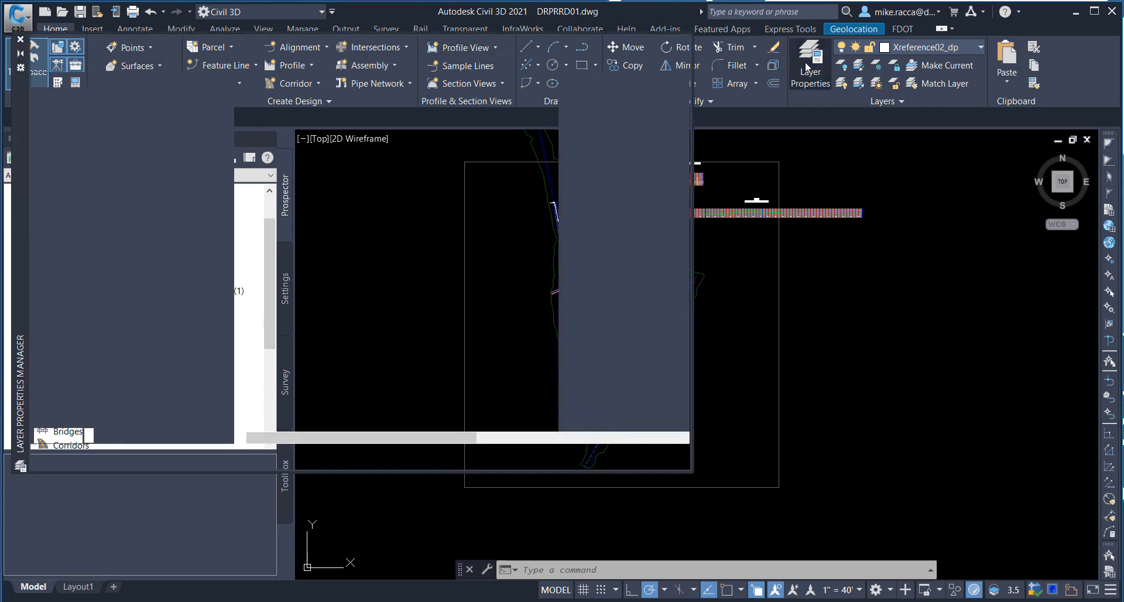
Step: Filter to the DRMPRD01 xref layers and freeze DRMPRD01|ImageAttachment_dp
click(809, 64)
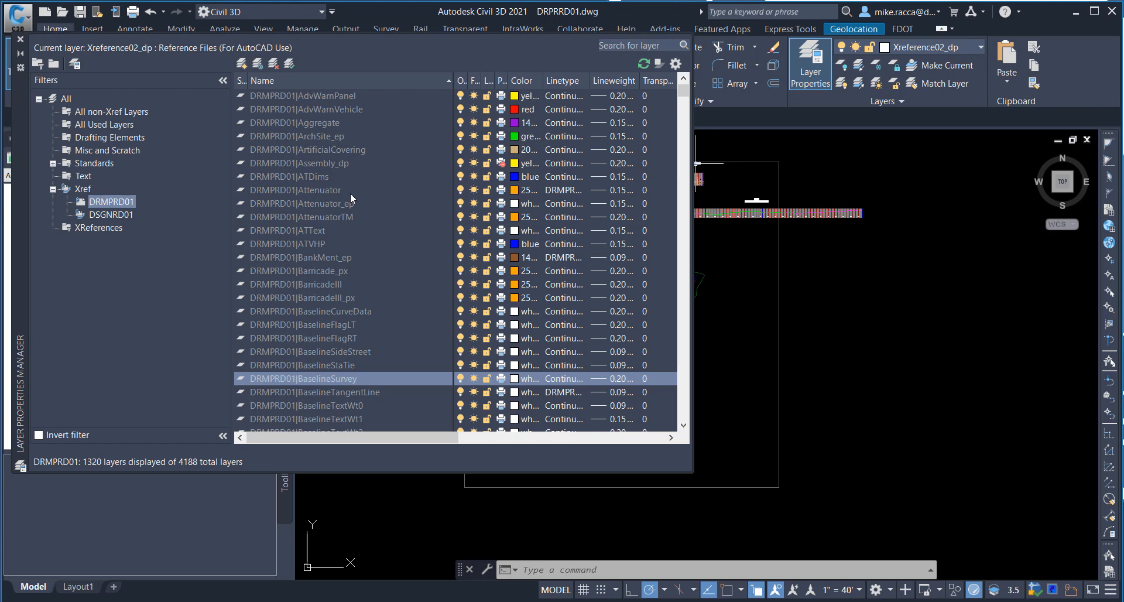
mouse_move(350, 199)
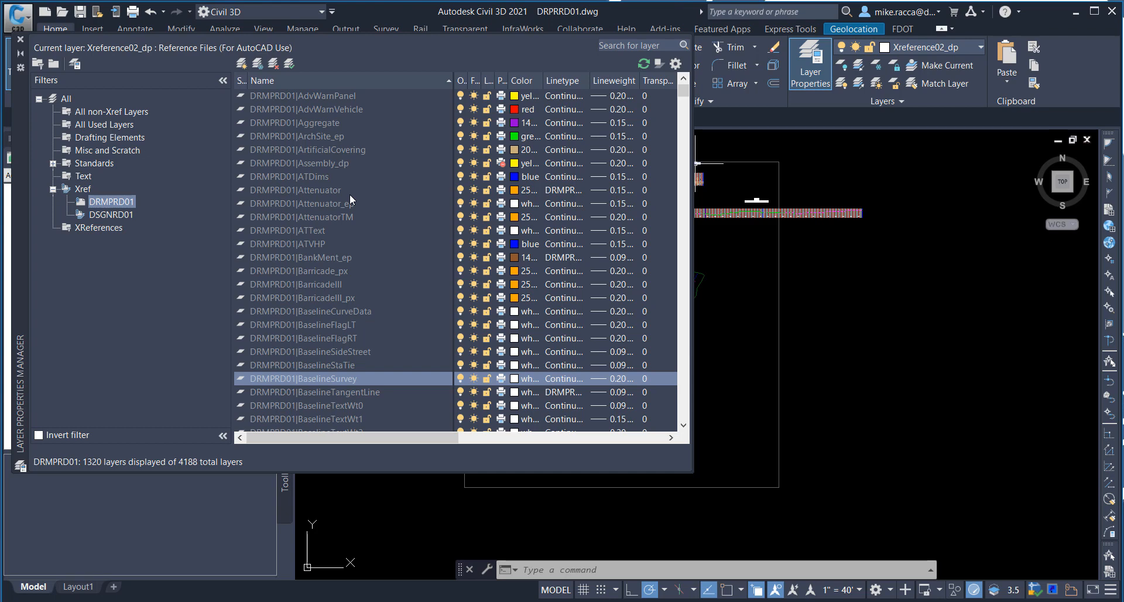
mouse_move(670, 211)
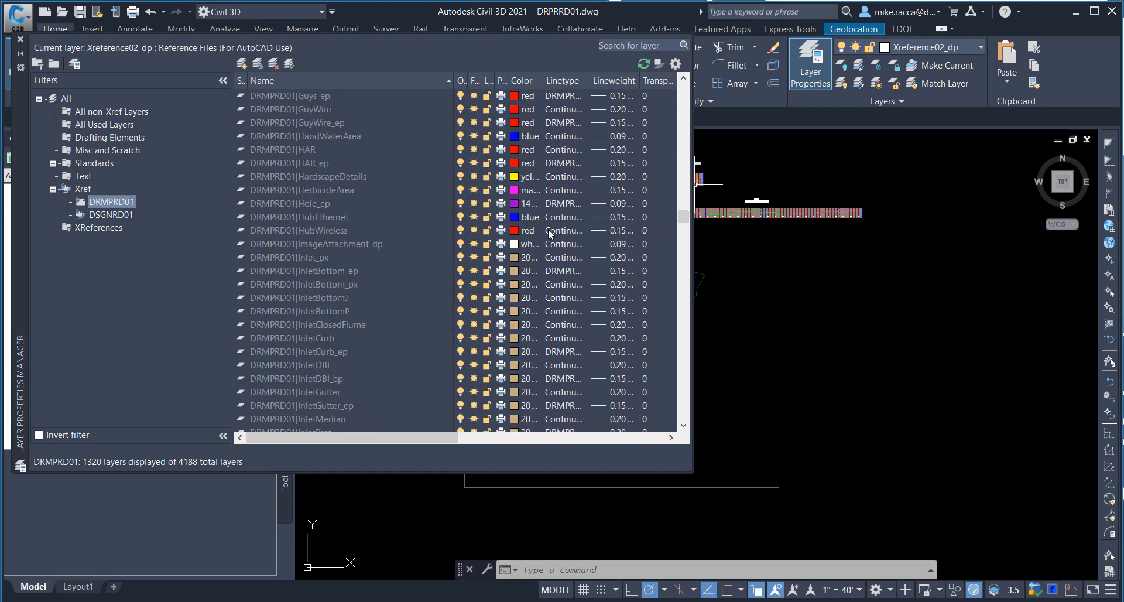
click(315, 243)
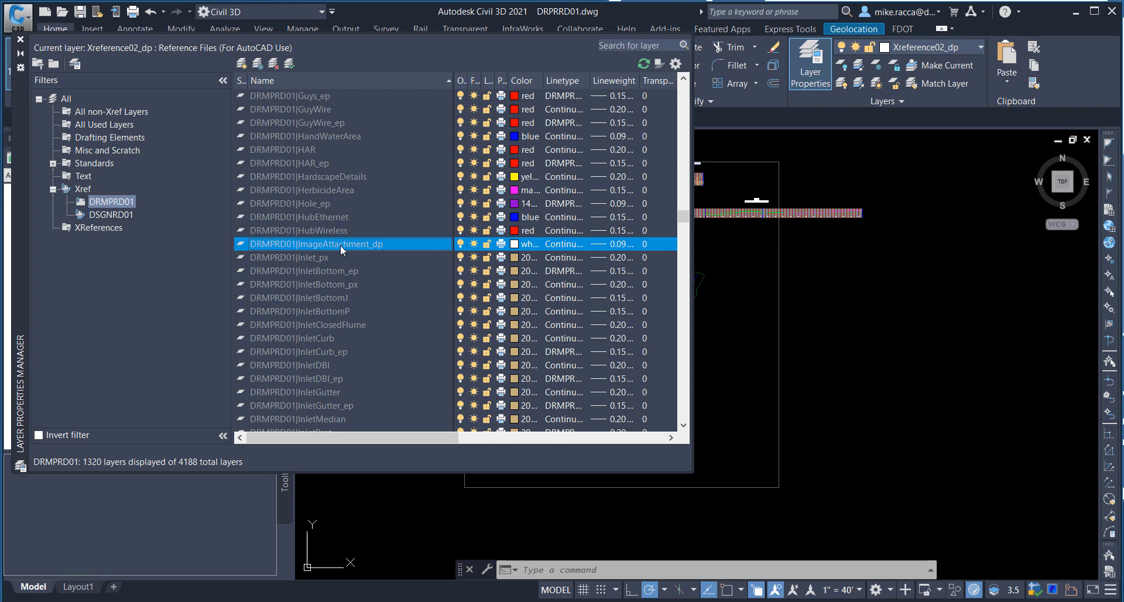
mouse_move(402, 247)
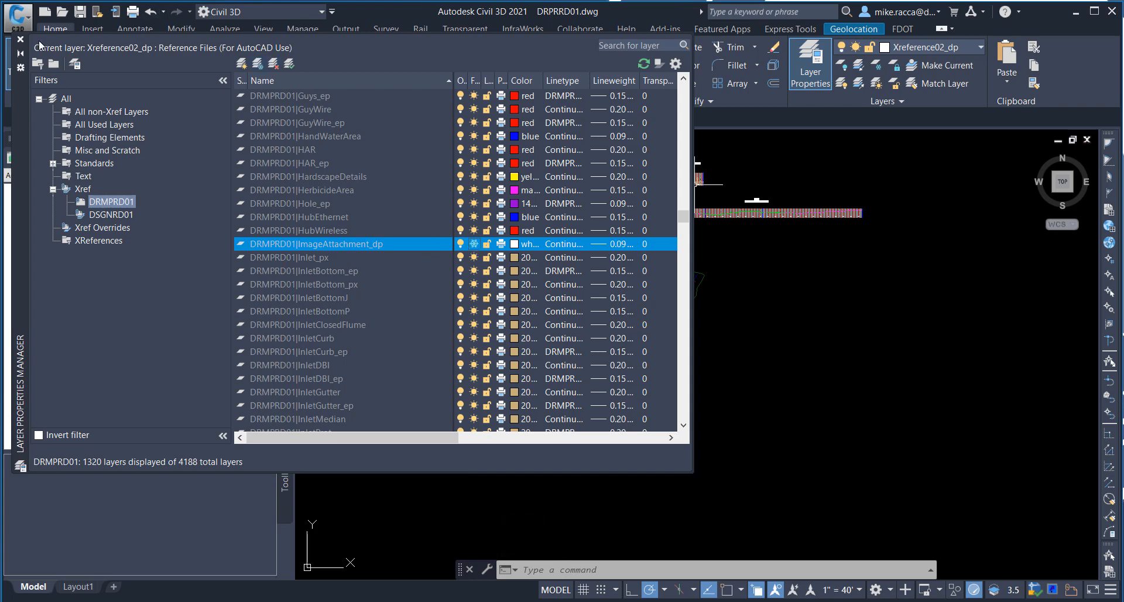
click(20, 39)
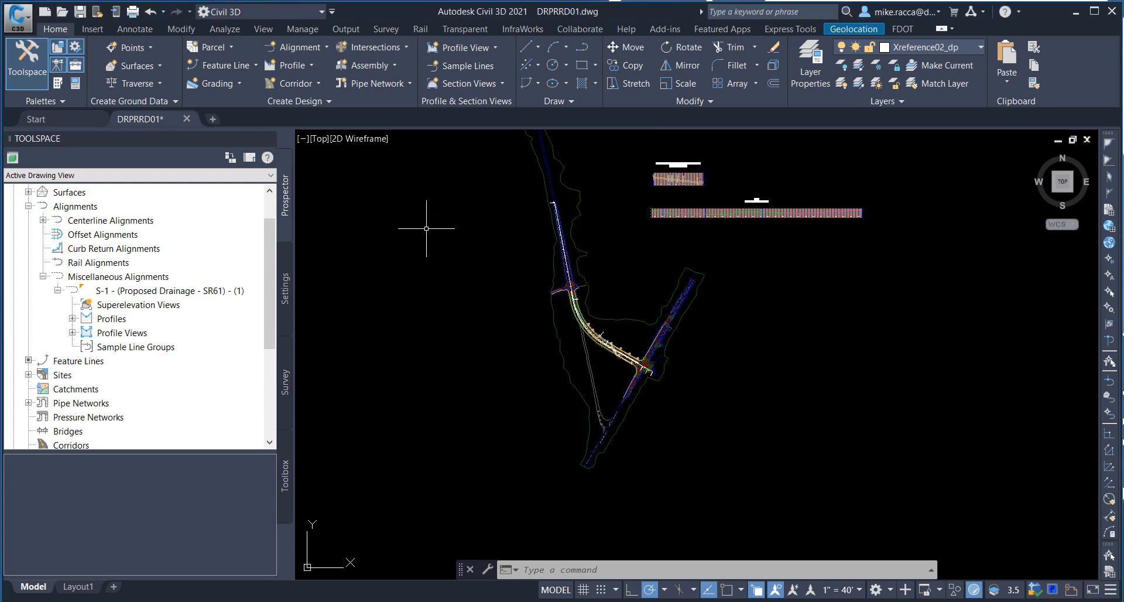
mouse_move(426, 230)
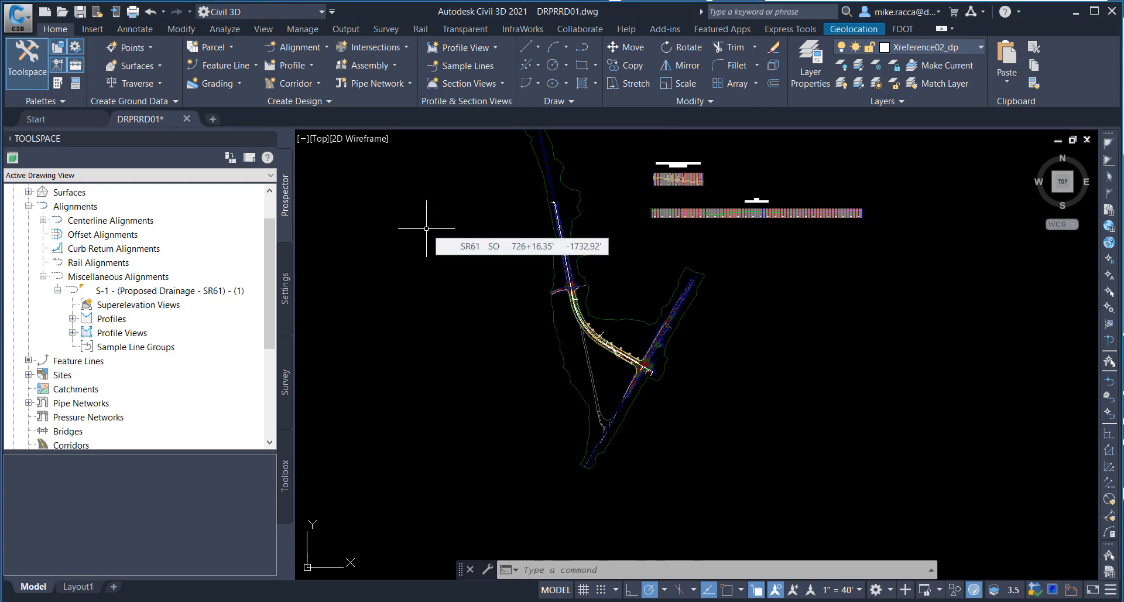
mouse_move(445, 245)
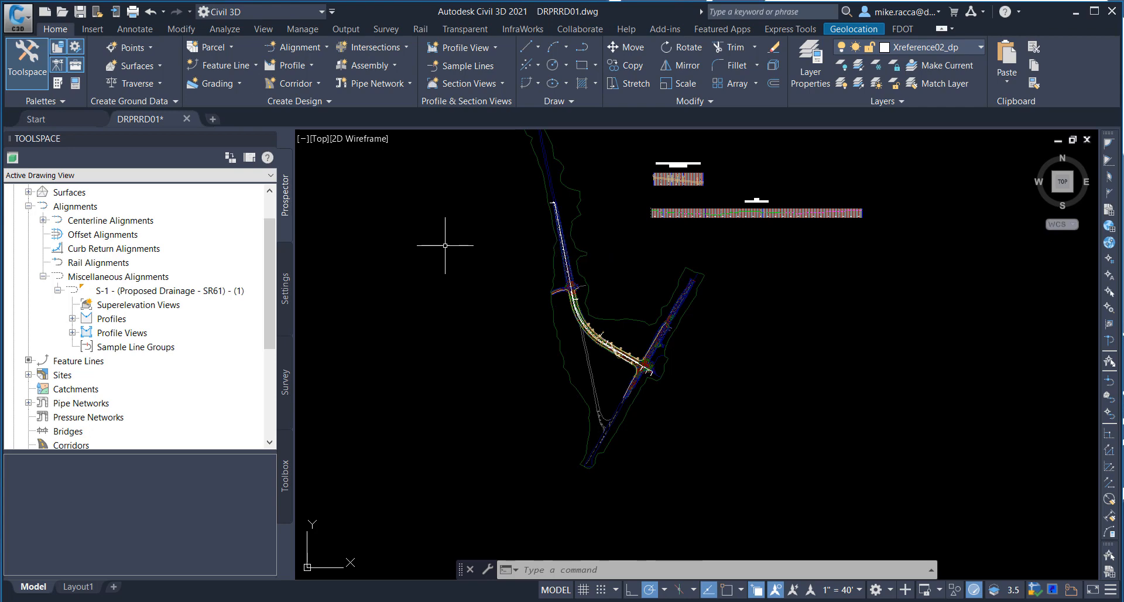